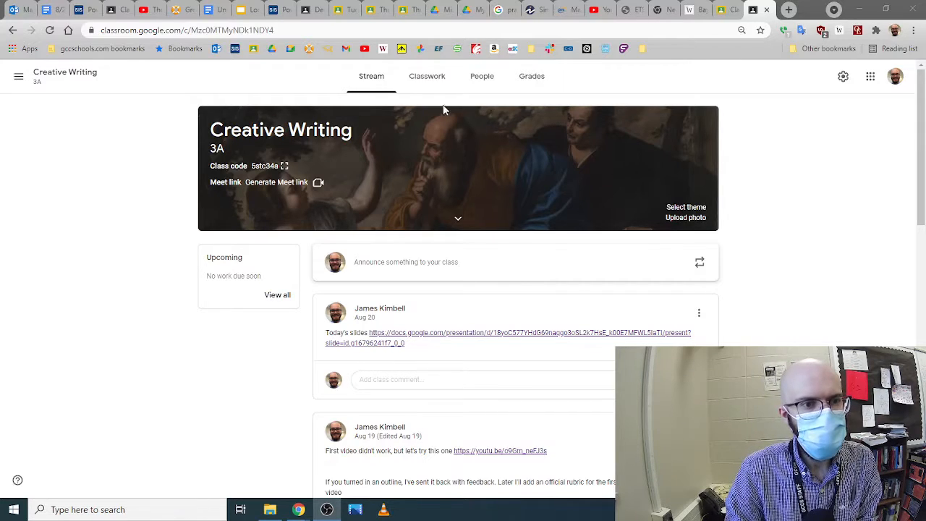
Open the four turned-in submissions for the Tue, Aug 17: Story - Outline assignment
left_click(426, 76)
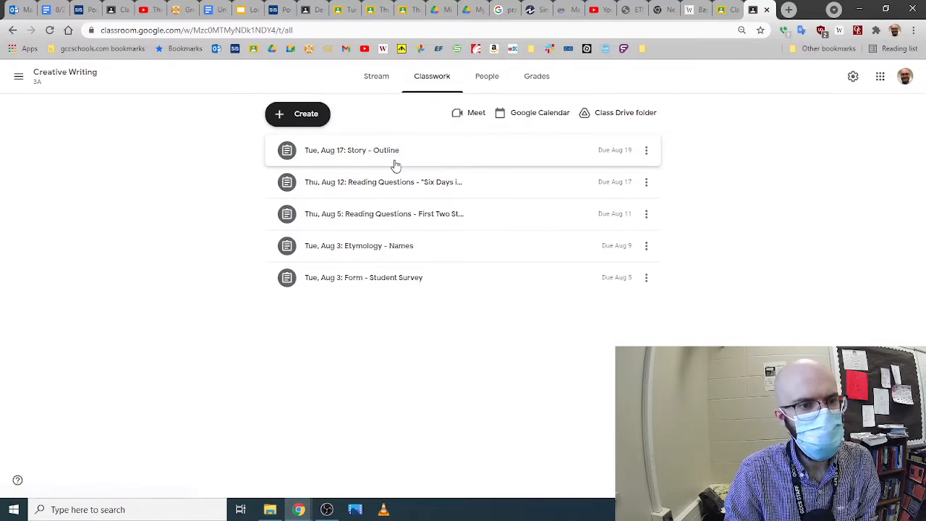
left_click(351, 150)
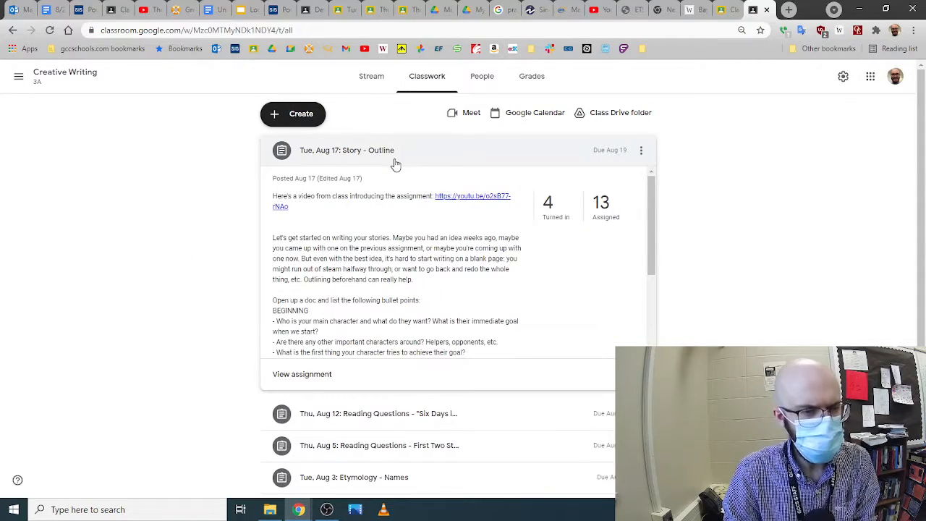
mouse_move(407, 154)
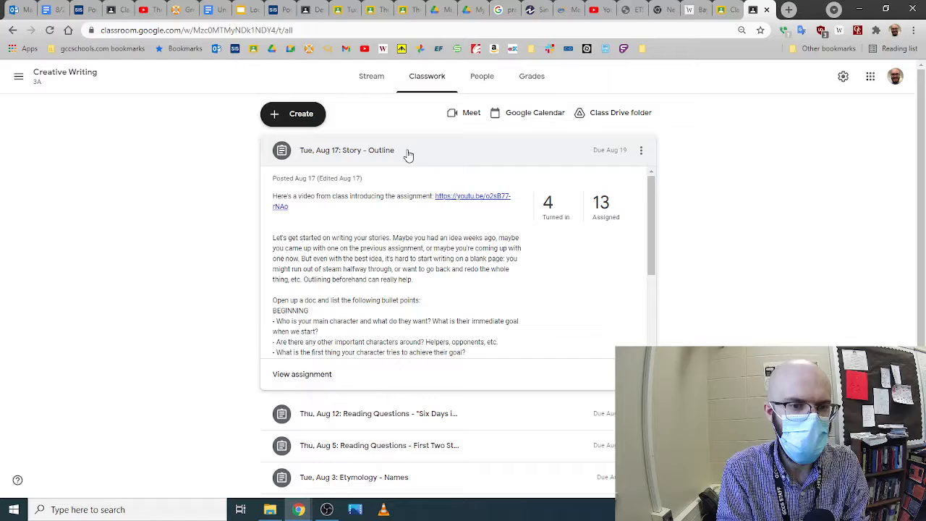
left_click(548, 202)
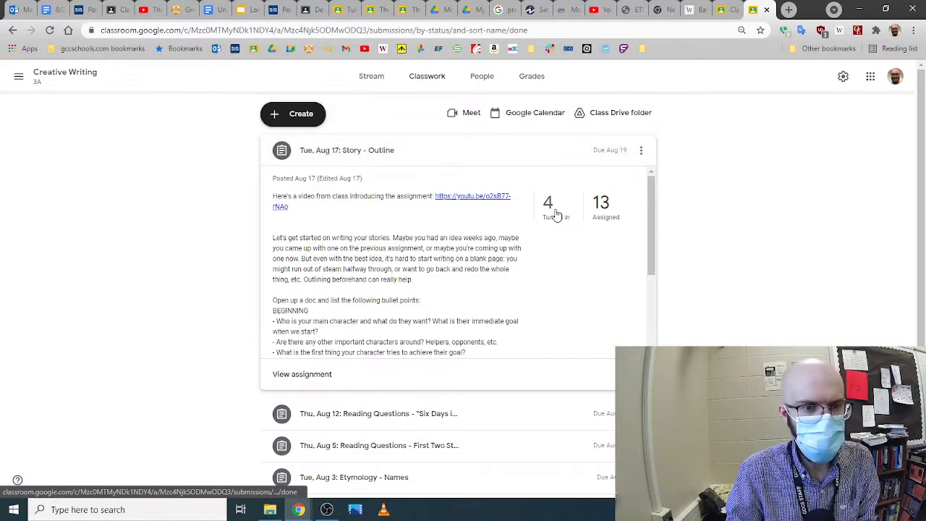
left_click(547, 206)
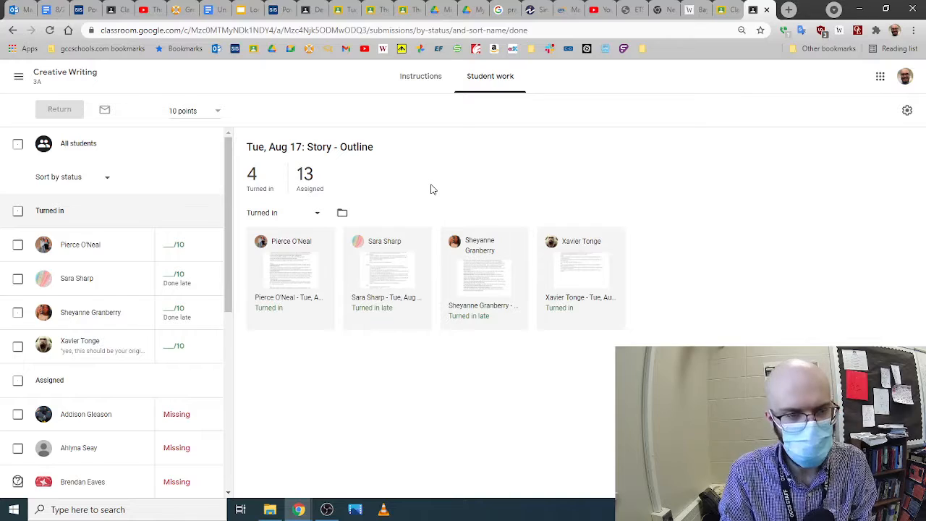
View the Story - Outline instructions and highlight the bullet-point outline questions
left_click(420, 76)
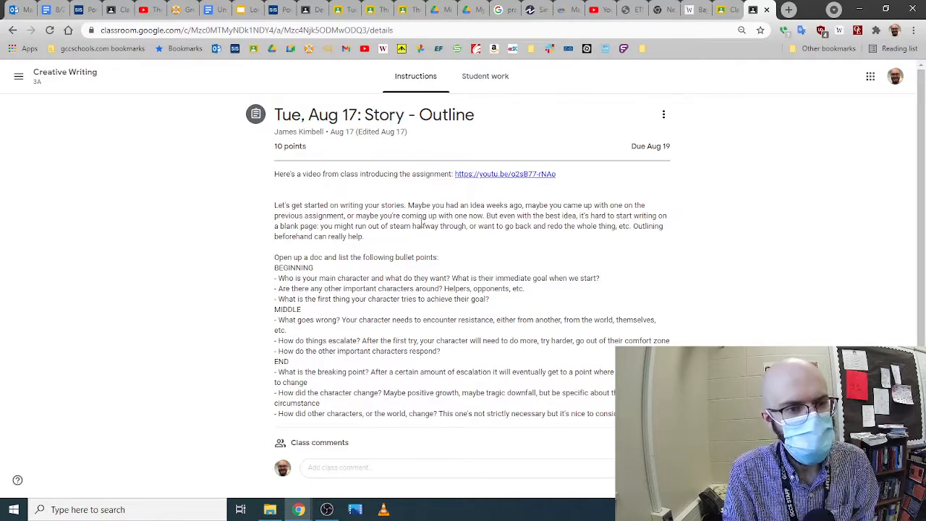
left_click_drag(274, 257, 615, 413)
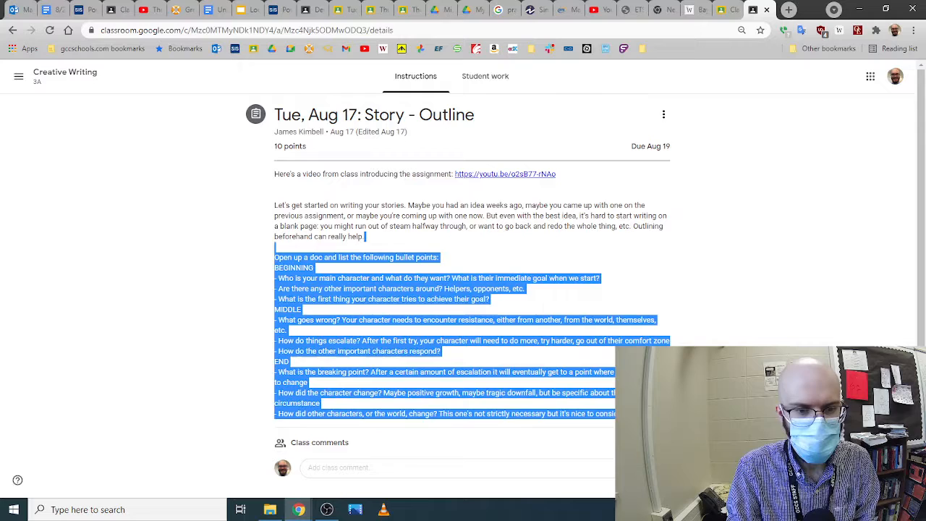
left_click(470, 235)
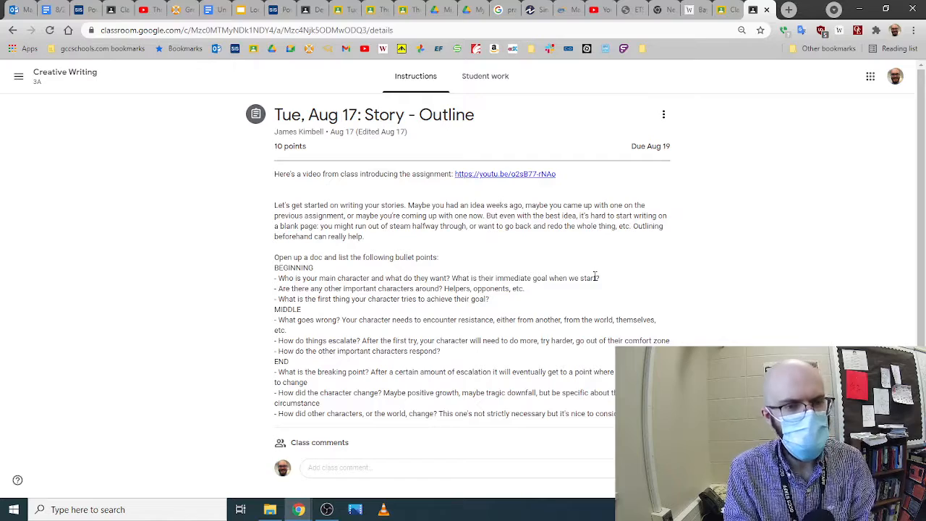
Copy the Story - Outline assignment's link and return to the Creative Writing class
left_click_drag(275, 278, 598, 278)
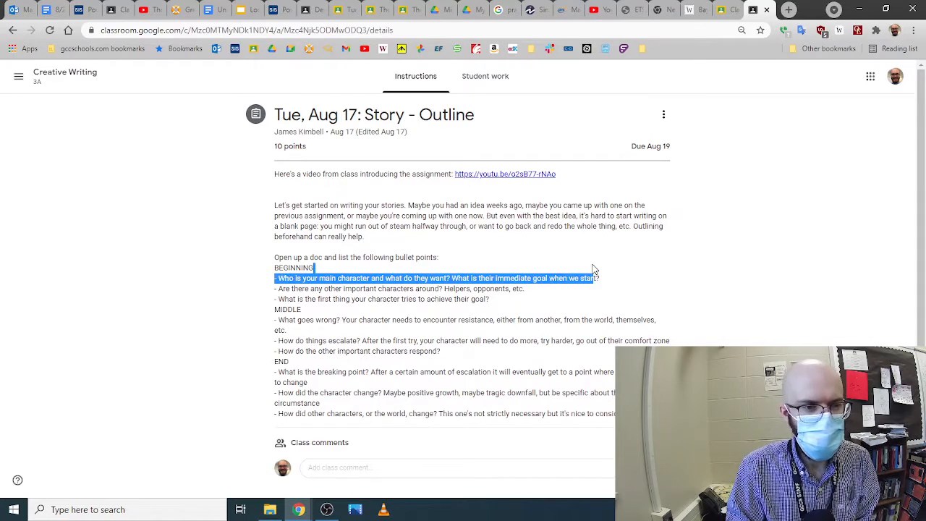
left_click(608, 281)
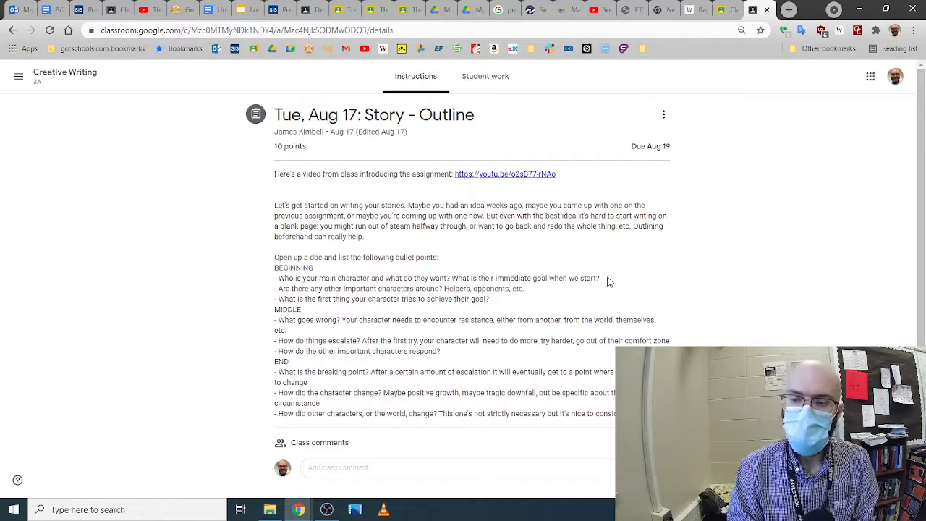
mouse_move(620, 149)
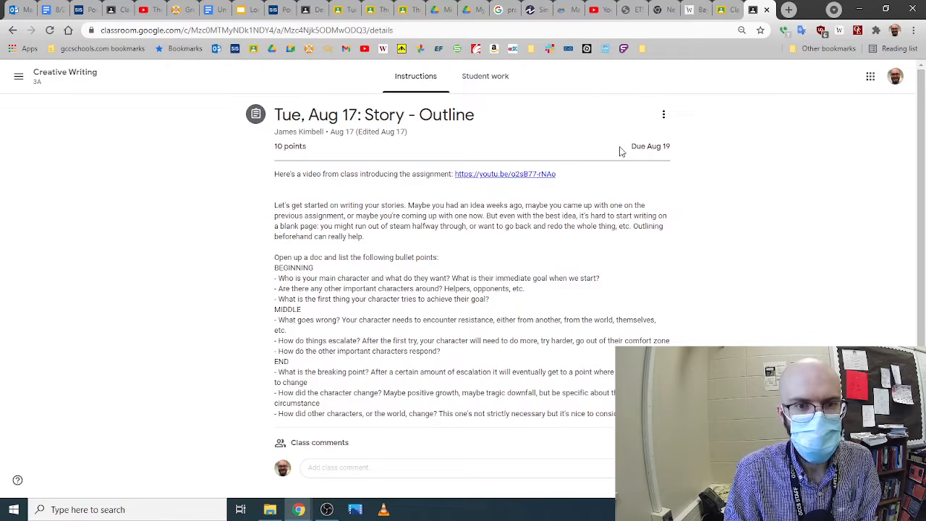
left_click(662, 113)
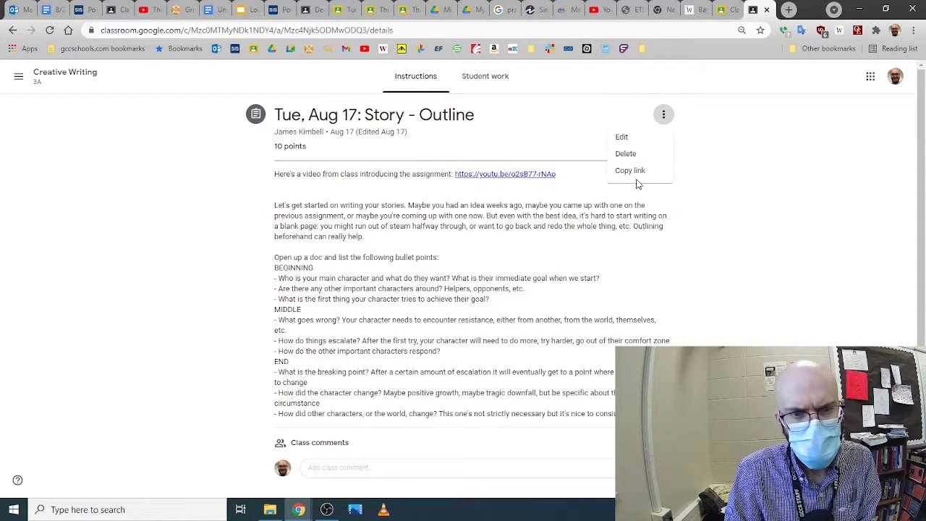
left_click(629, 170)
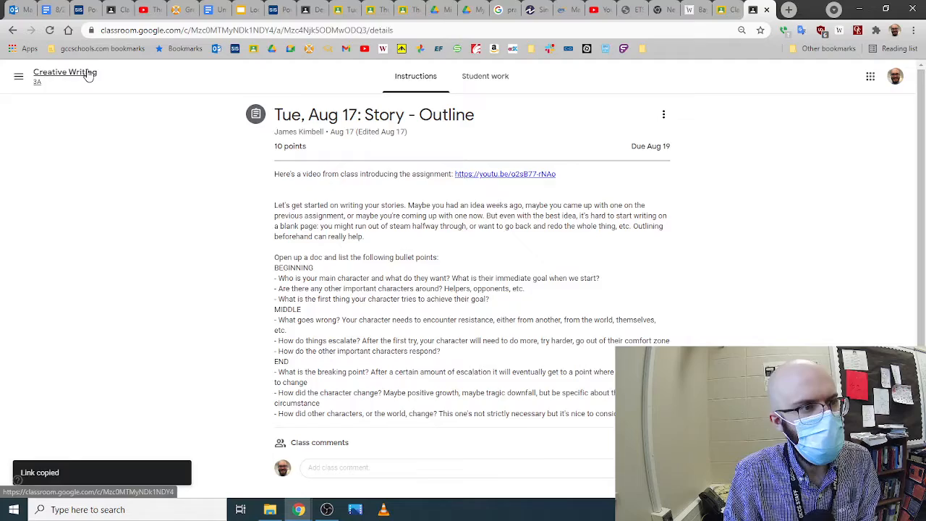
left_click(427, 76)
type("Mon")
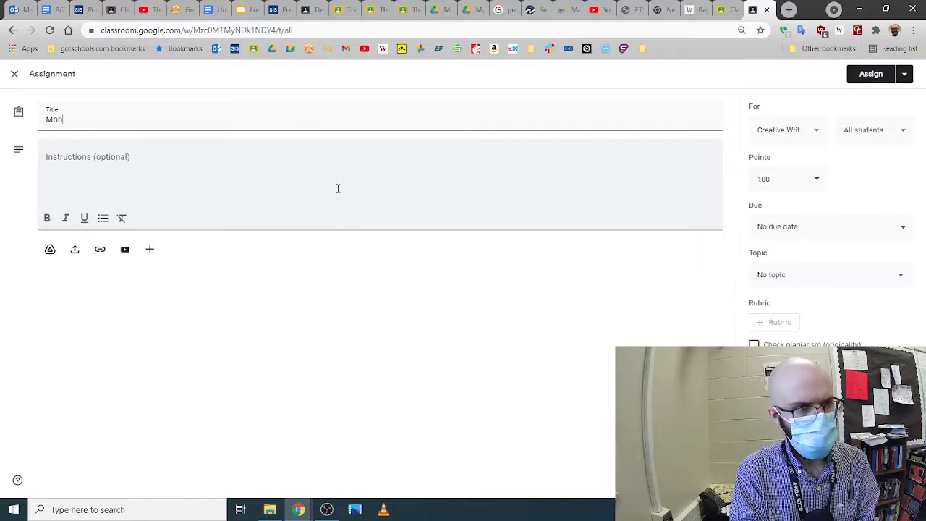
Title the new assignment 'Mon, Aug 23: Story - First Draft'
type(", Aug 23")
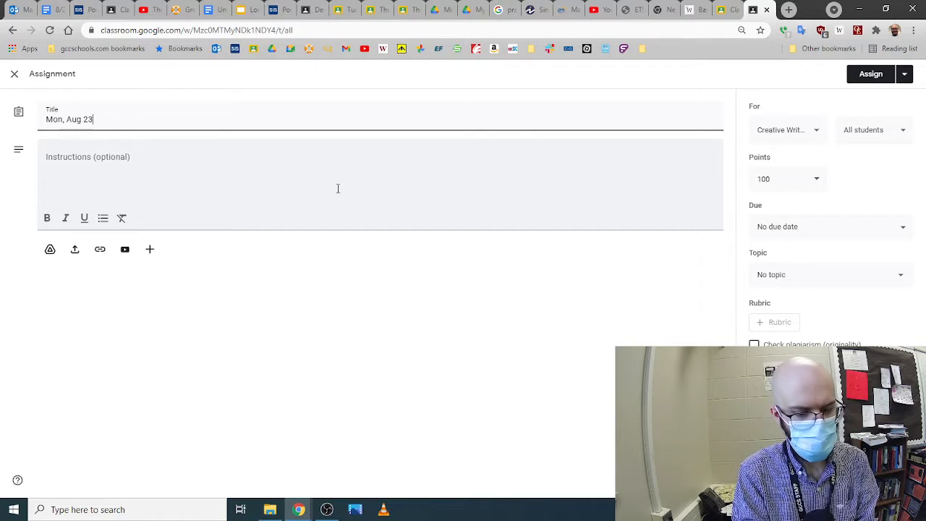
type(": St")
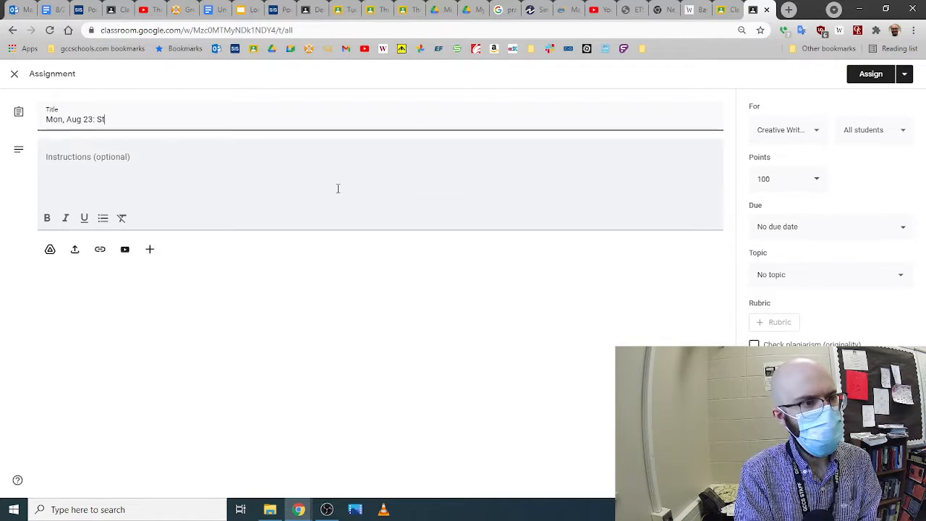
type("ory - Fir")
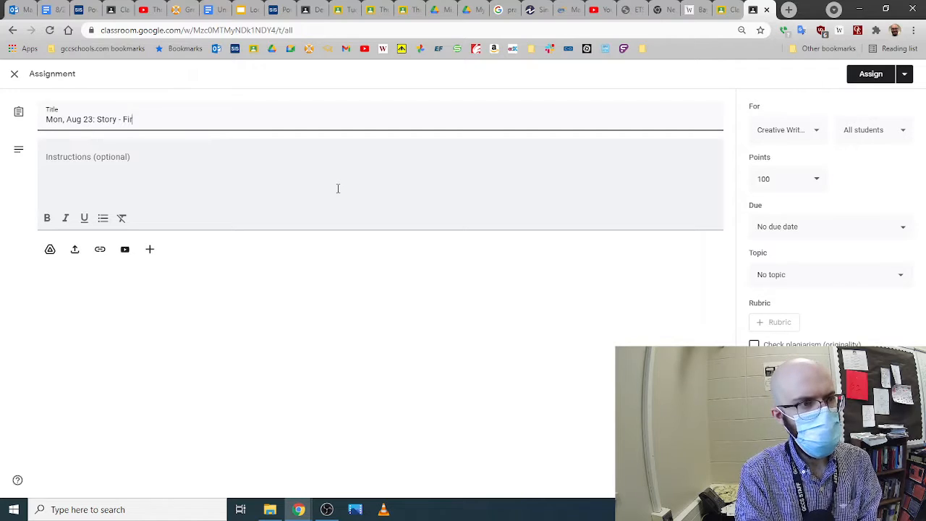
type("st Draft")
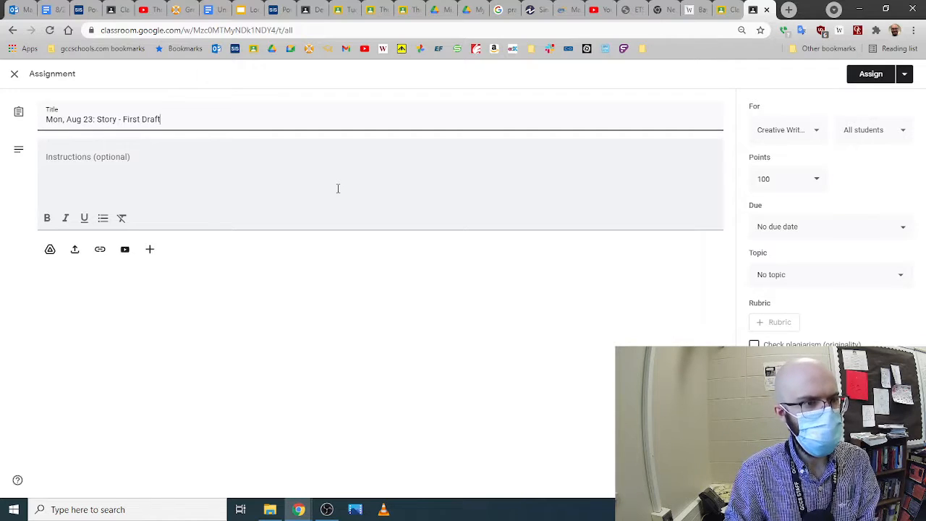
Add the instruction 'This is your first assessment grade of the quarter.'
type("This is")
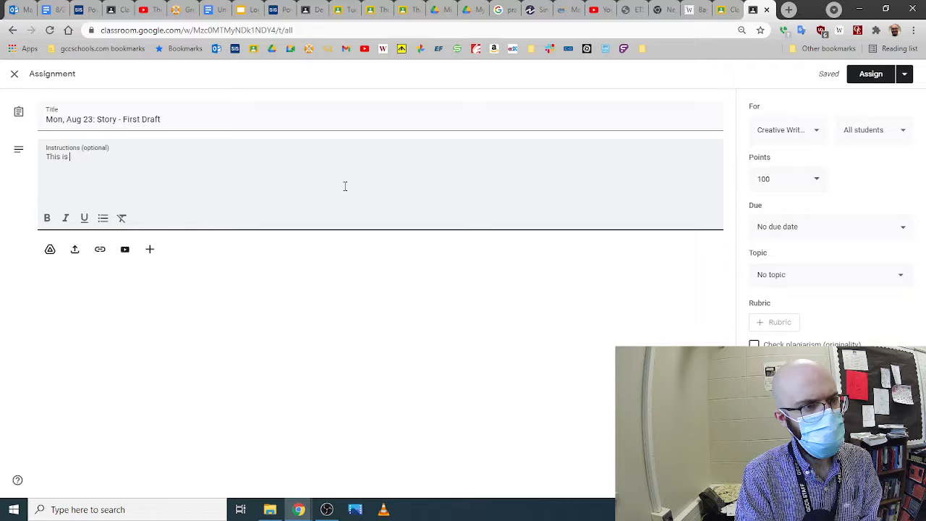
type("your first")
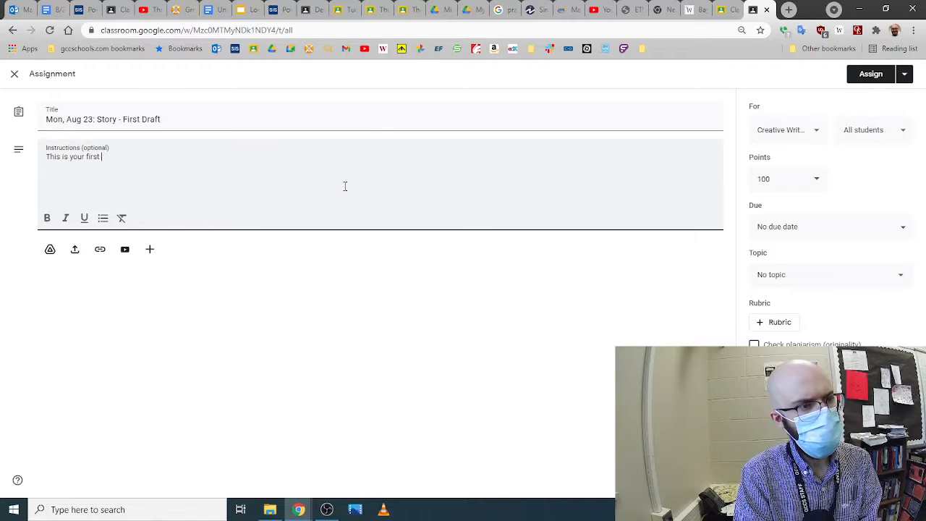
type("assessment grade")
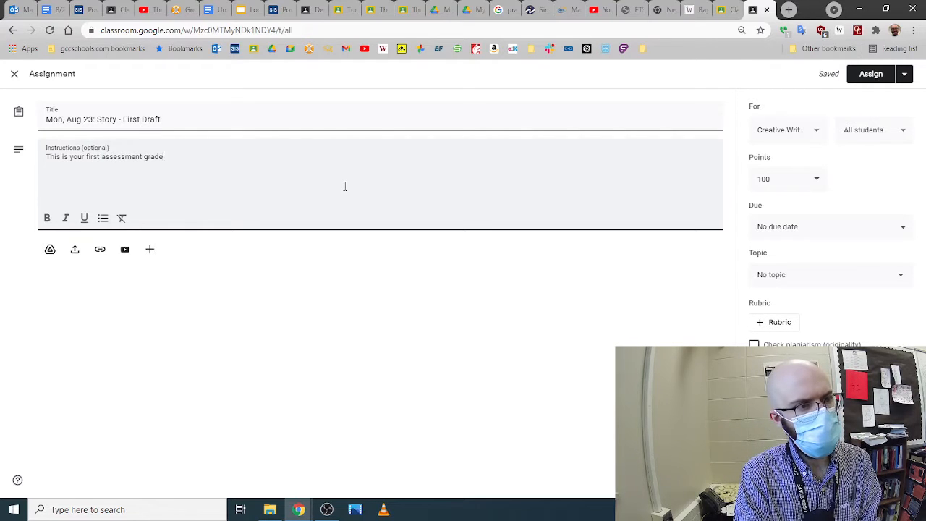
type("of the quarter.")
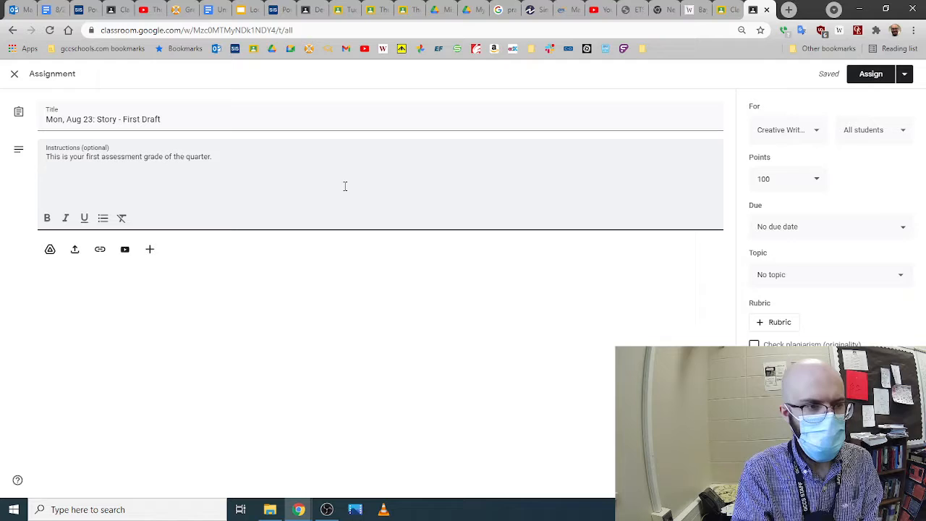
type("It will be judged on")
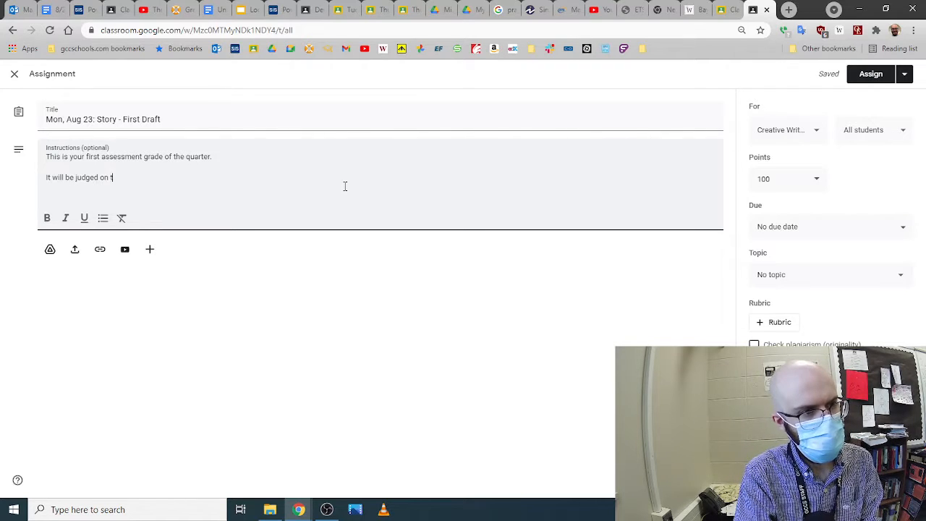
Add that the story is judged on three categories, first the outline's plot, plus the criteria link
type("three categories")
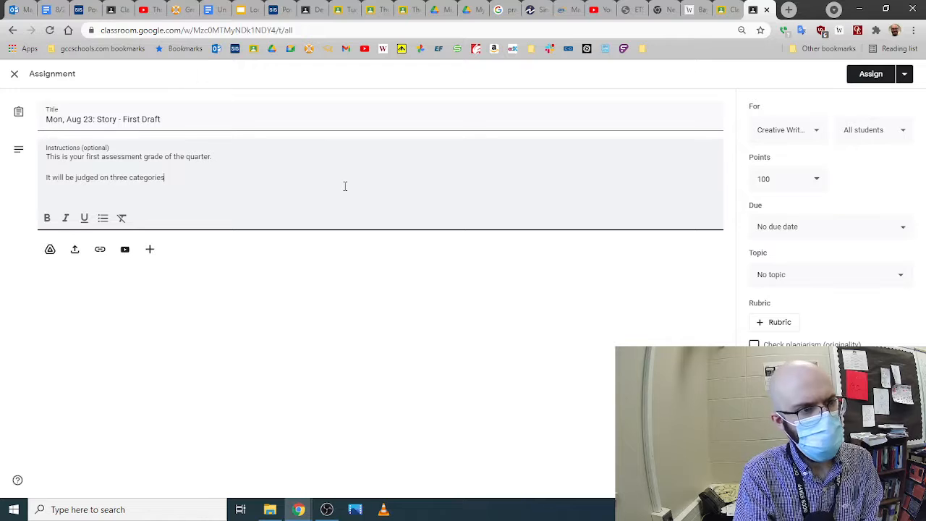
type(".")
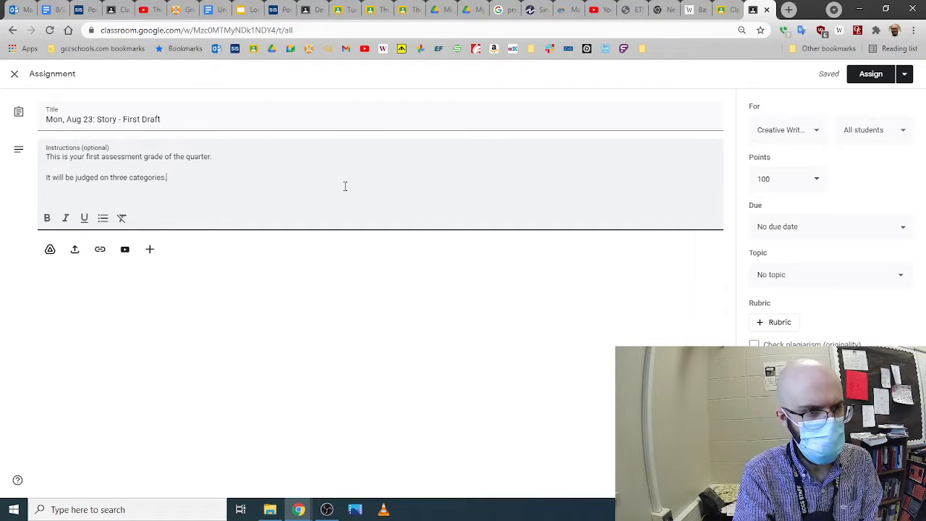
type("First, the")
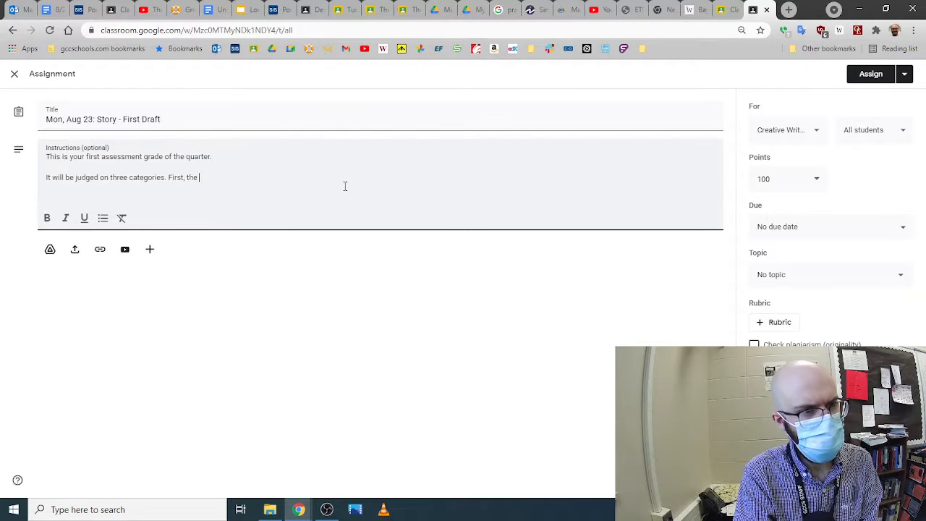
type("plot")
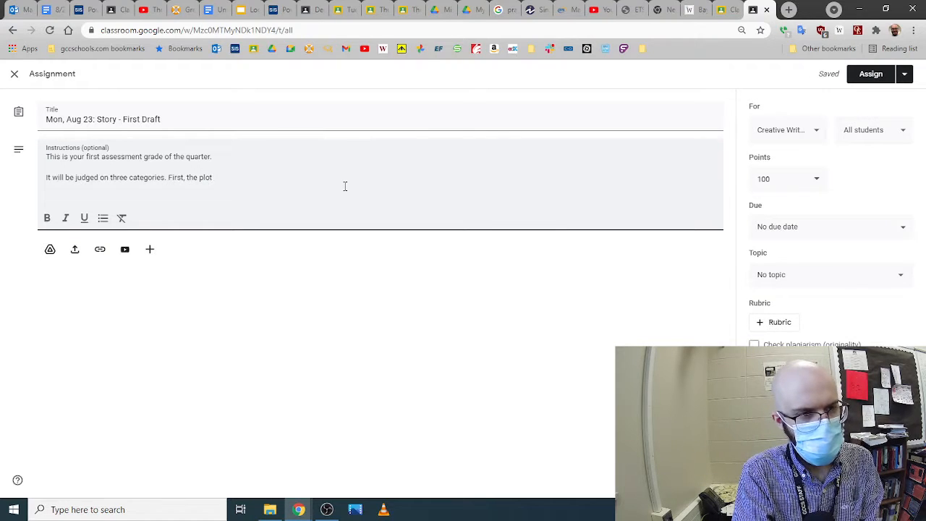
type("th")
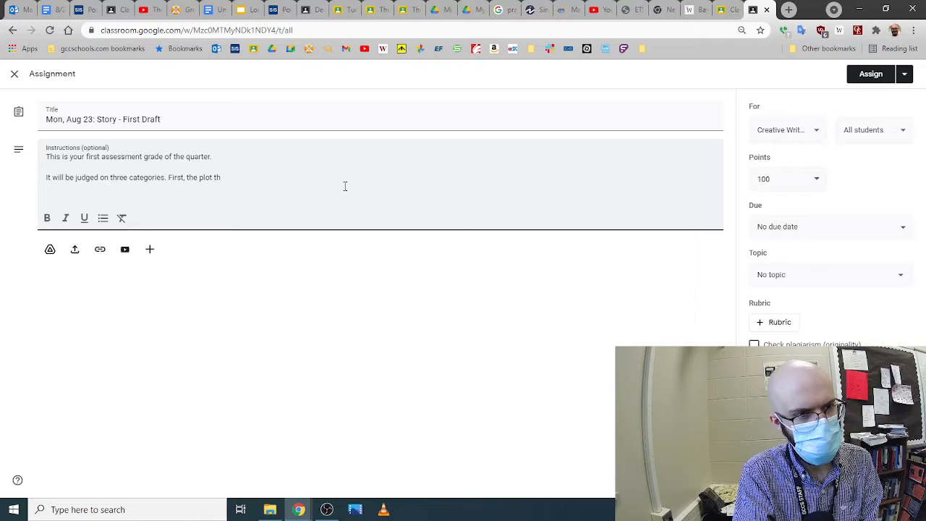
type("that was in the outli")
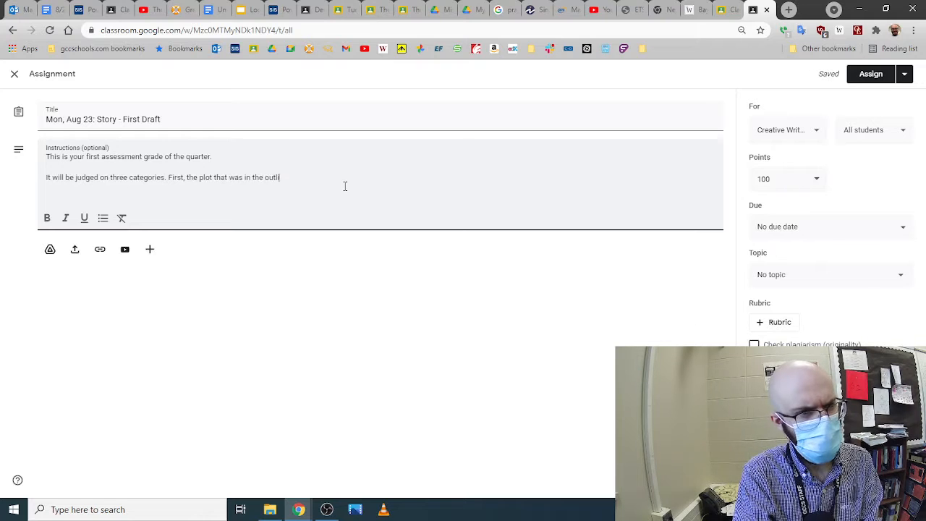
type("ne. You can")
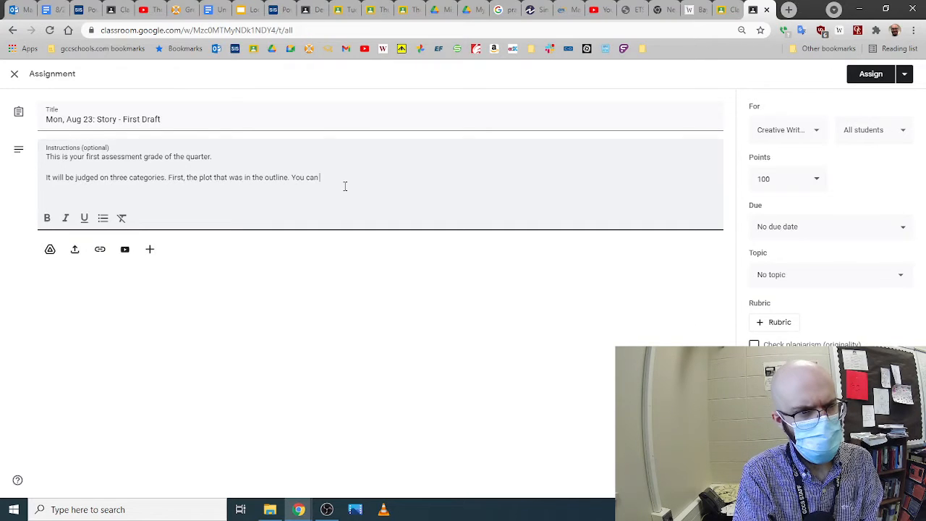
type("check those cri")
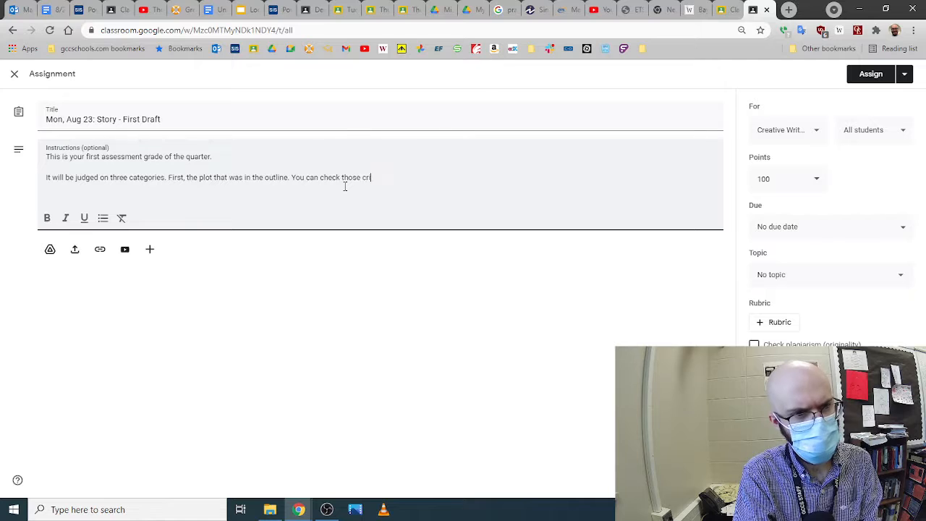
type("iteria here")
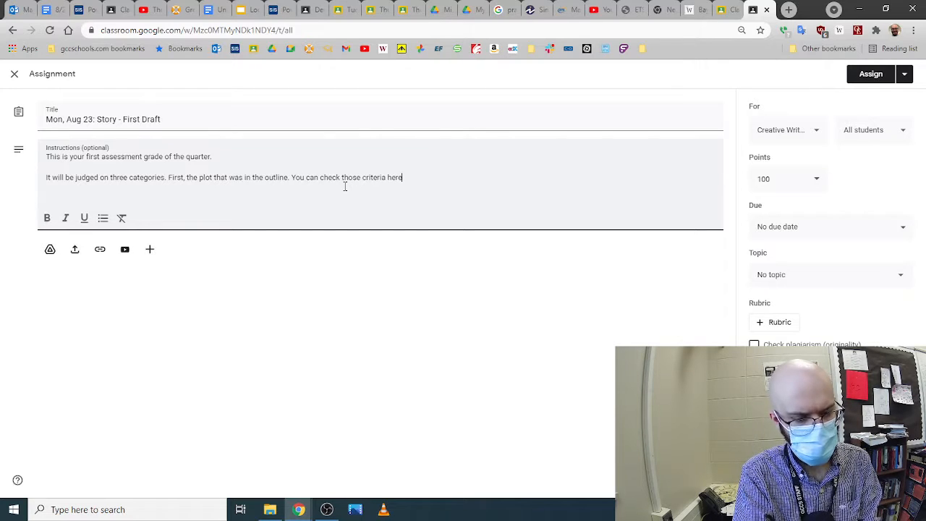
type("https://classroom.google.com/c/Mzc0MTMyNDk1NDY4/a/Mzc4Njk5ODMwODQ3/details")
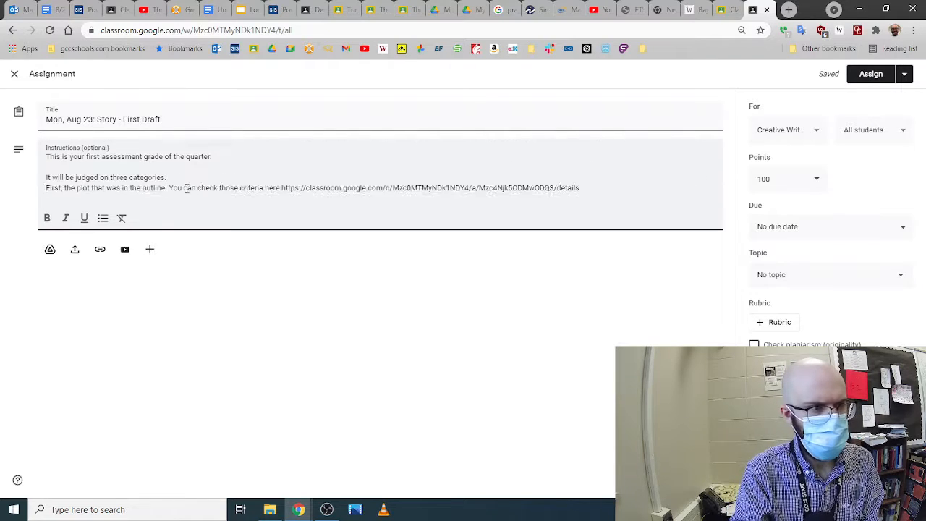
Number the plot criterion '1)' and start criterion '2)' on description and dialogue
type("1)")
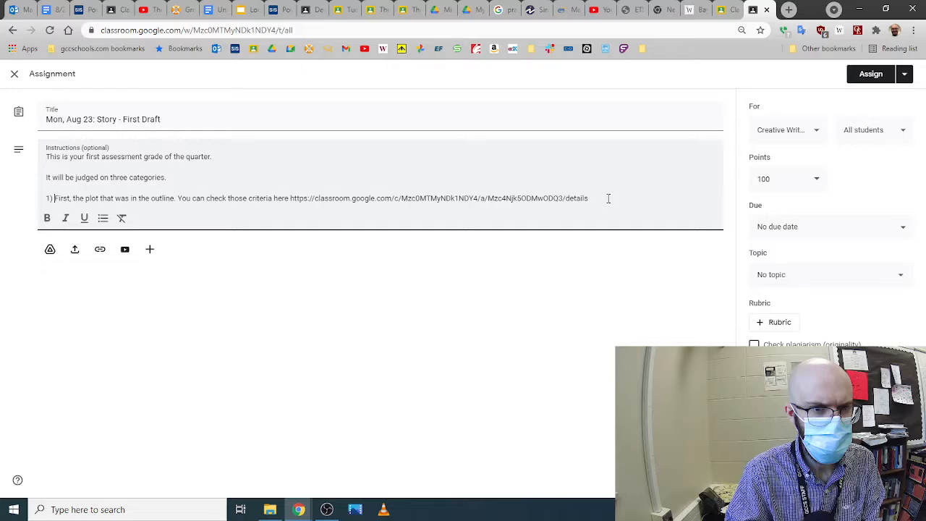
type("2) S")
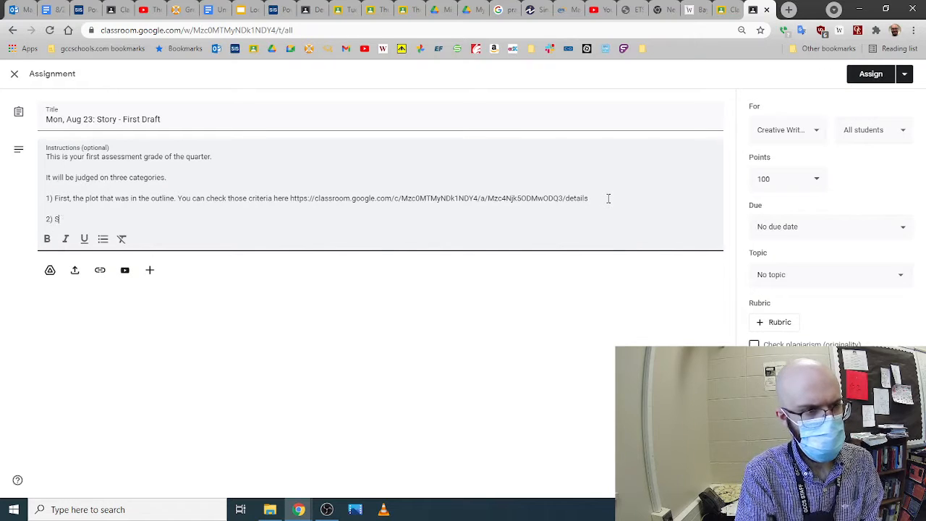
type("econd,")
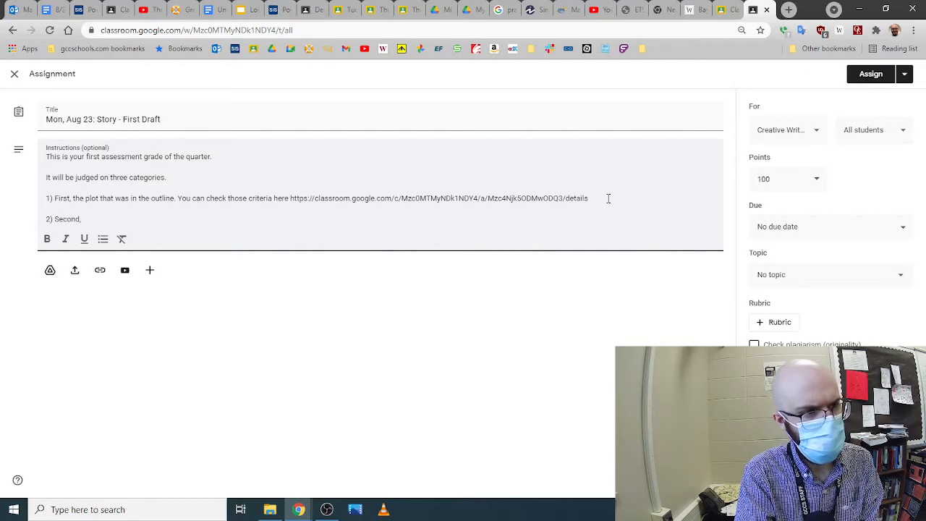
type("is the stuff that doesn't")
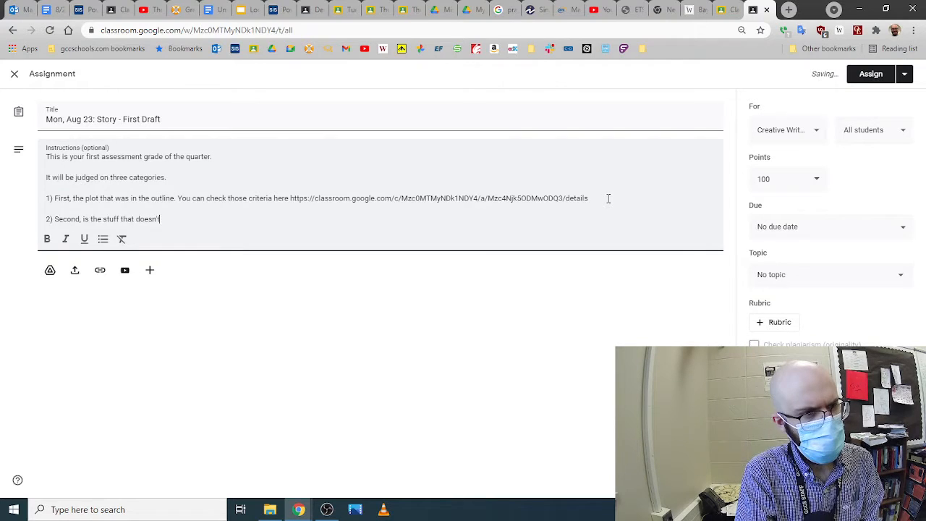
type("show up in an")
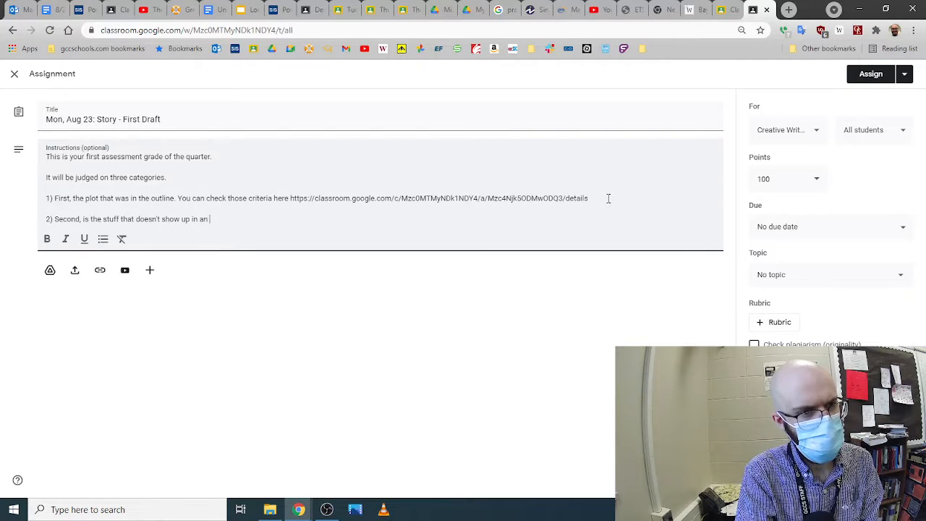
type("outline: di")
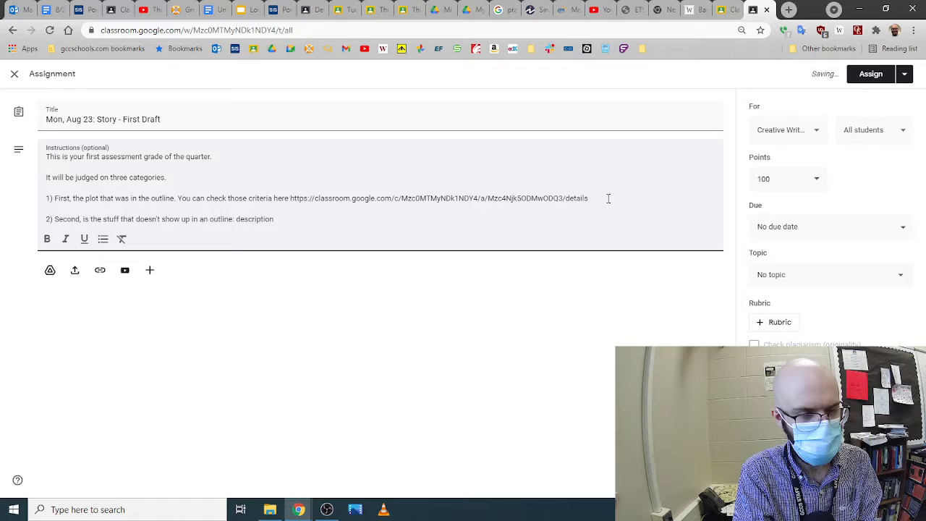
type("and dialogue. Your st")
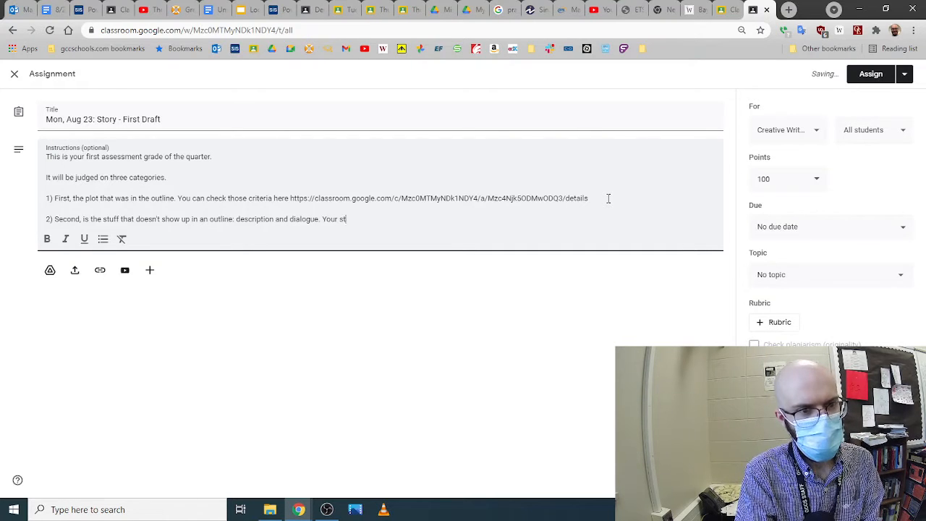
Explain the story should describe the people, society, whatever matters for your plot
type("ory should des")
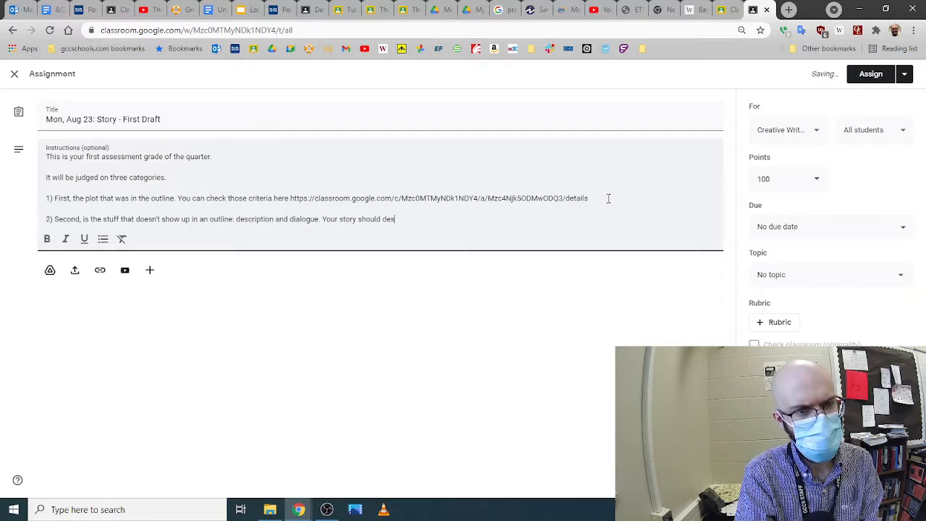
type("cribe the land, c")
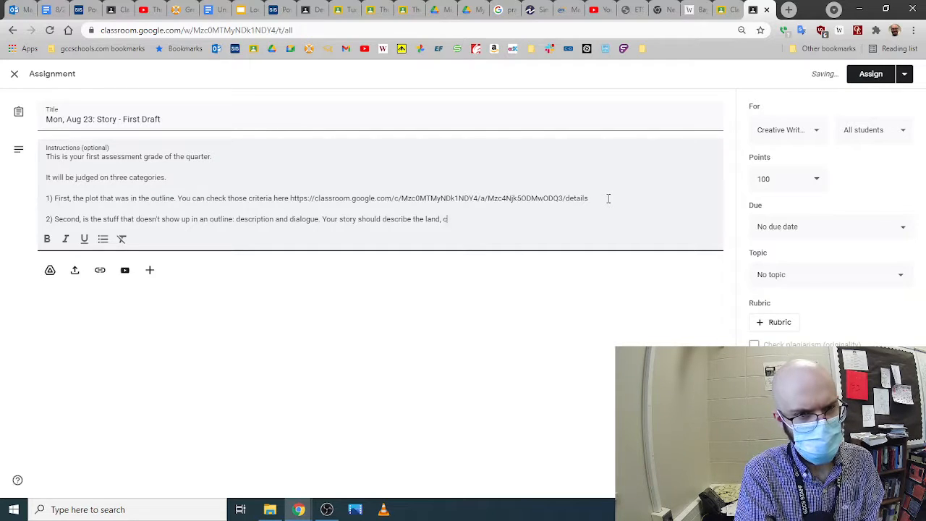
type("people,")
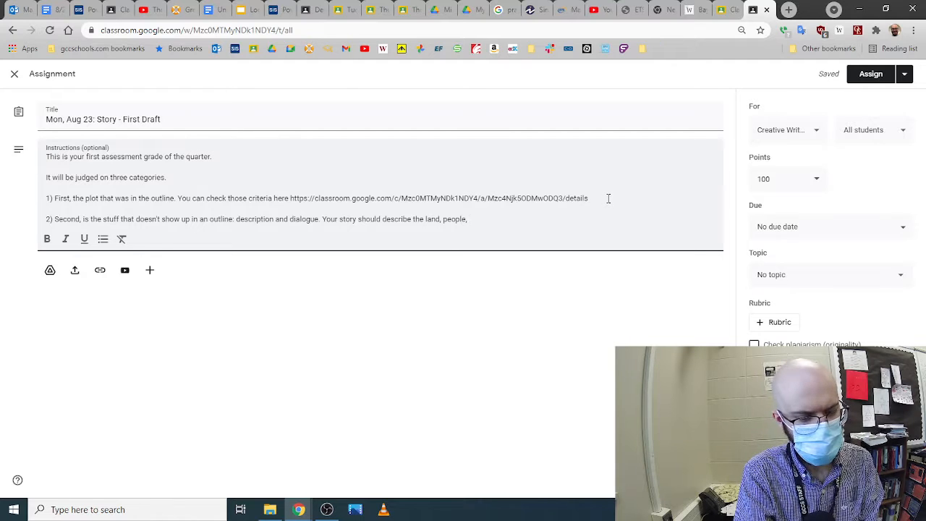
type("society, speech")
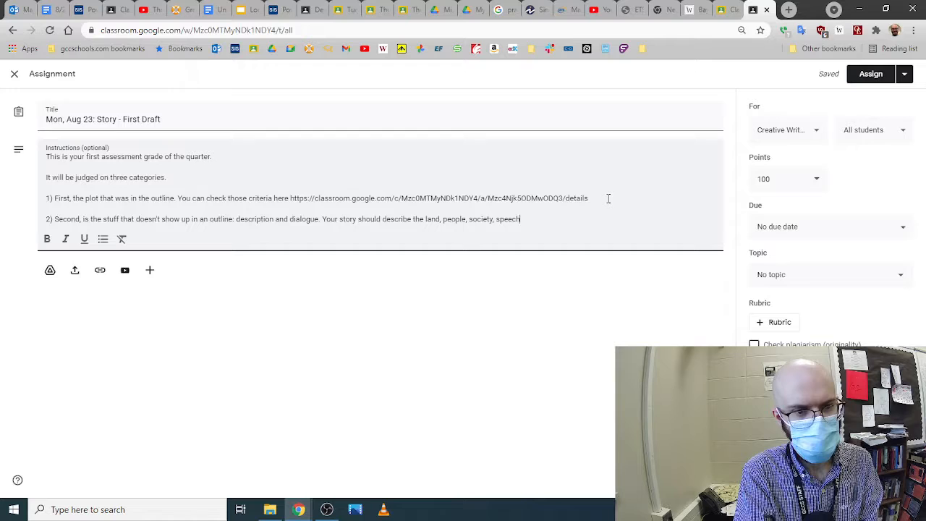
type("... whatever")
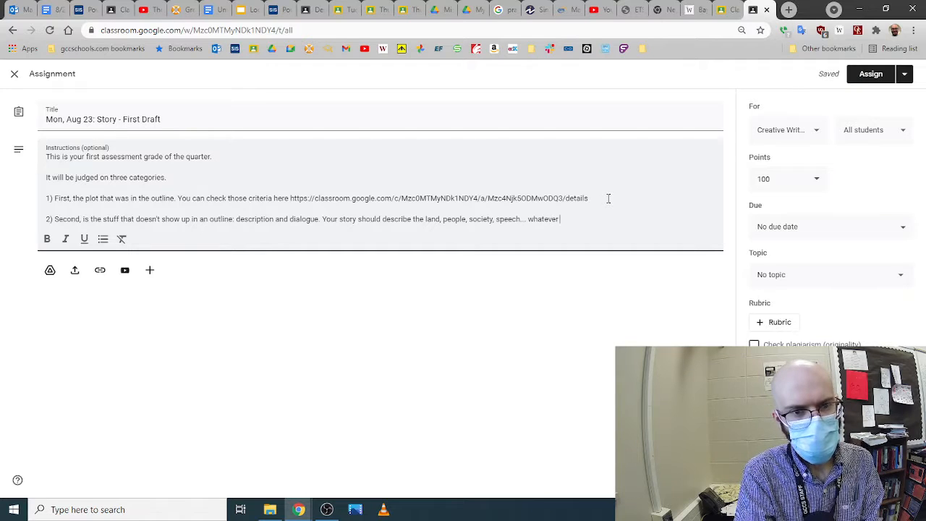
type("it is that matt")
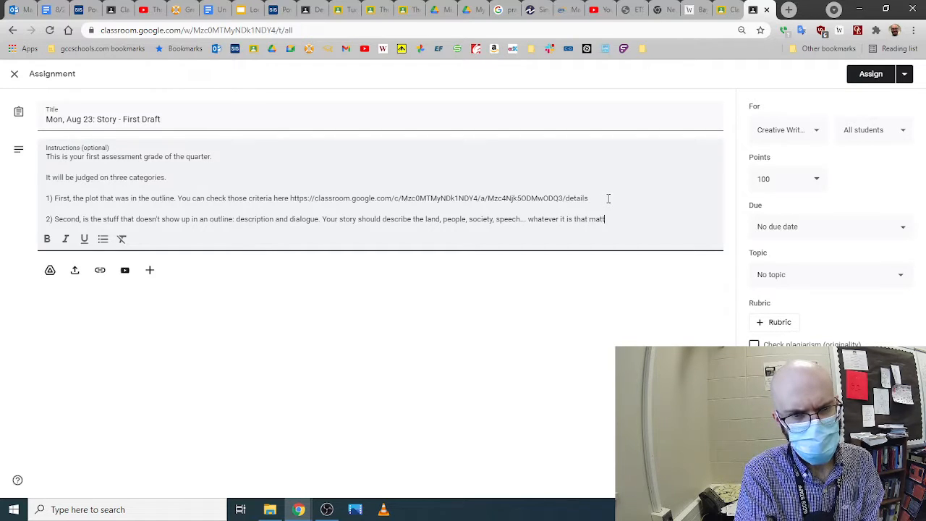
type("ters for your")
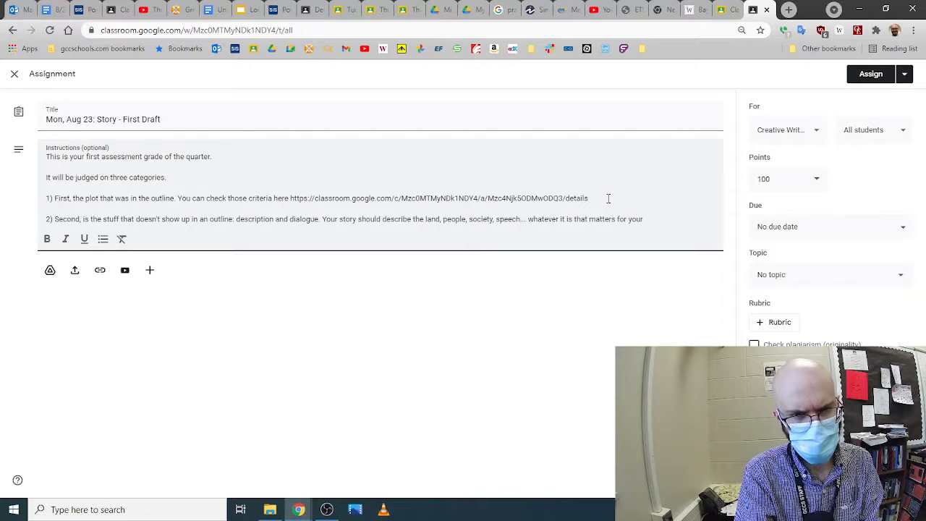
type("plot")
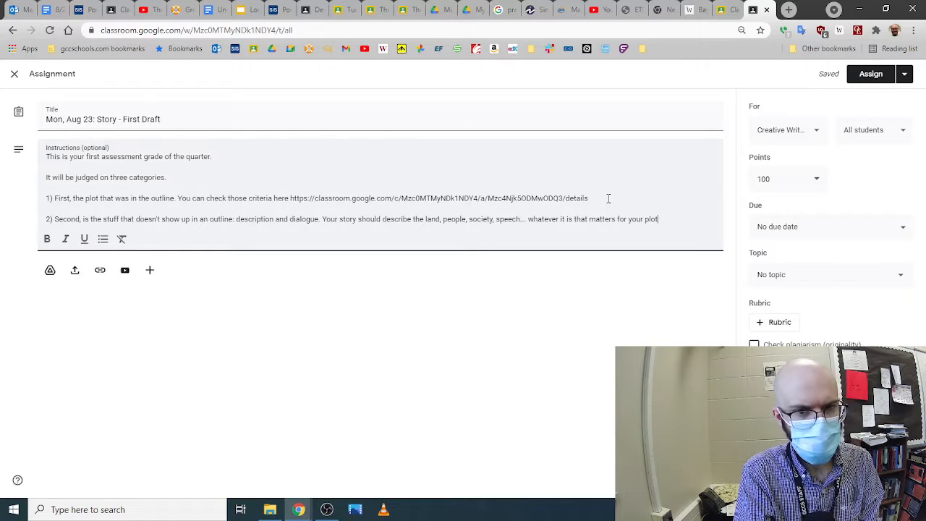
Add that a fantasy story needs to explain how the magic works
type("If it's a fantasy st")
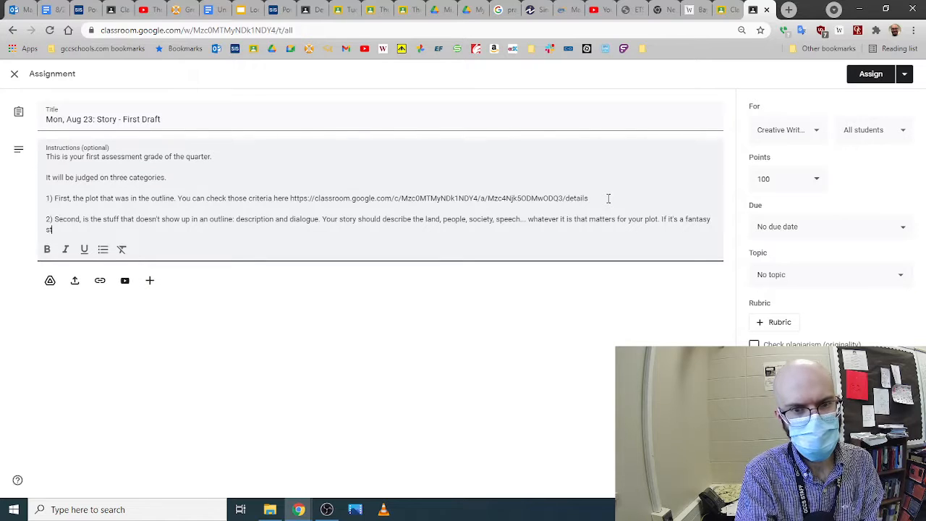
type("ory you'll")
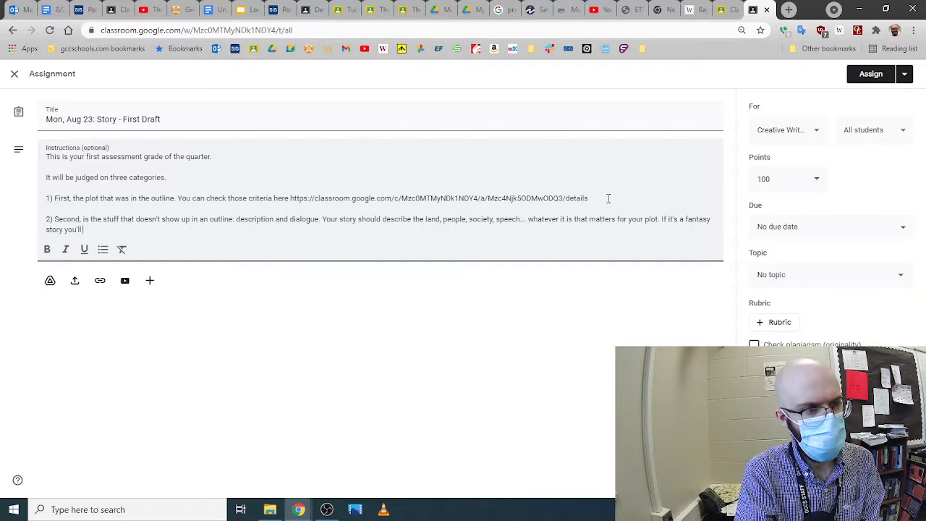
type("need to tell us")
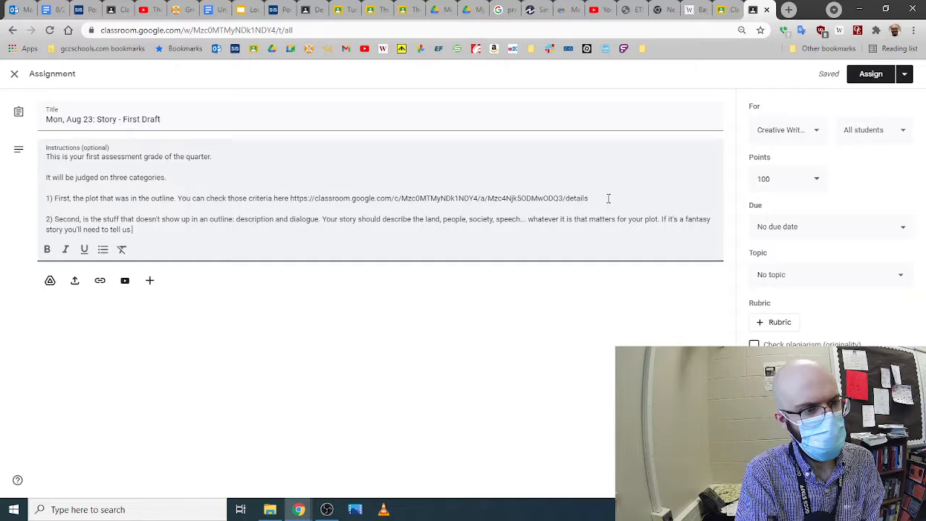
type("how the m")
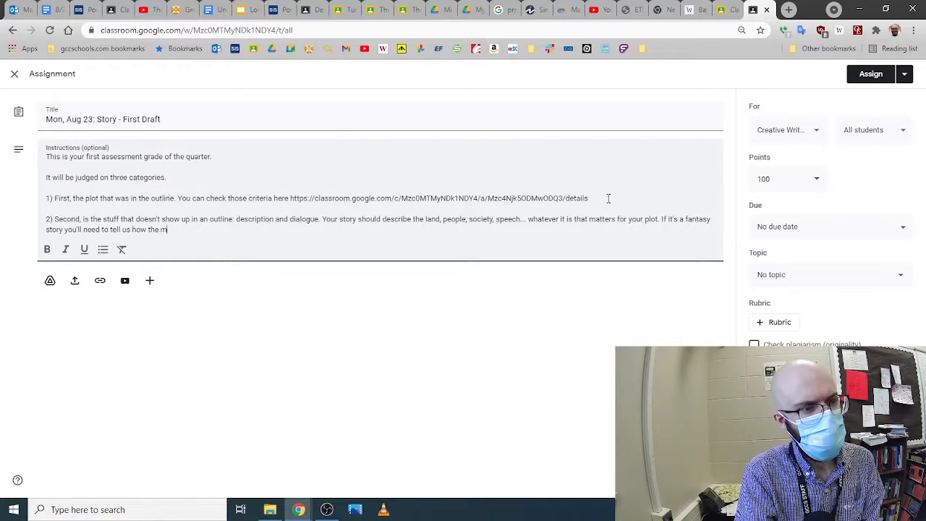
type("agic works.")
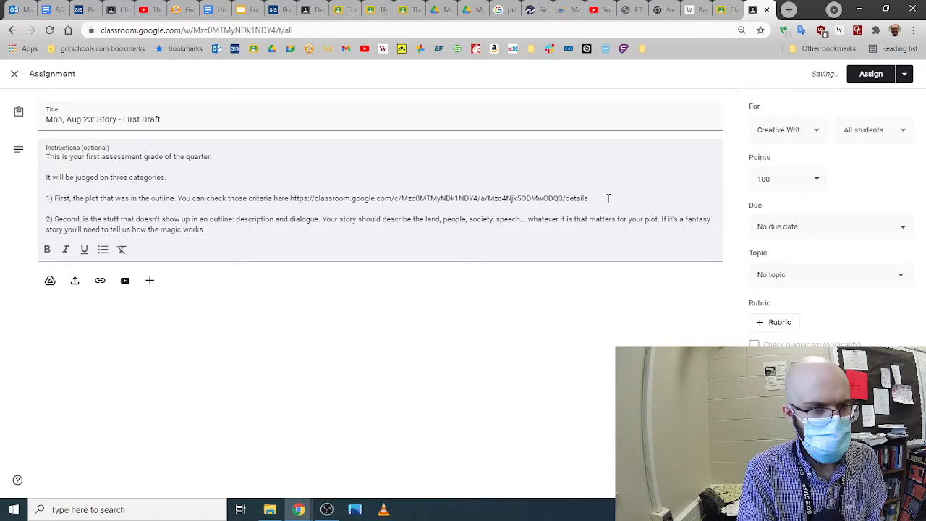
Extend point 2 with 'Think about what is crucial to your plot'
type("Think a")
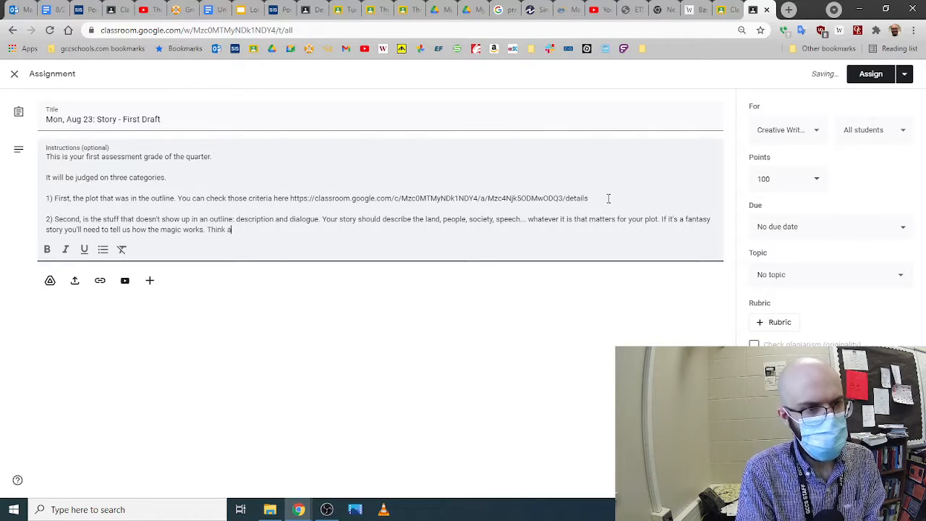
type("bout what is")
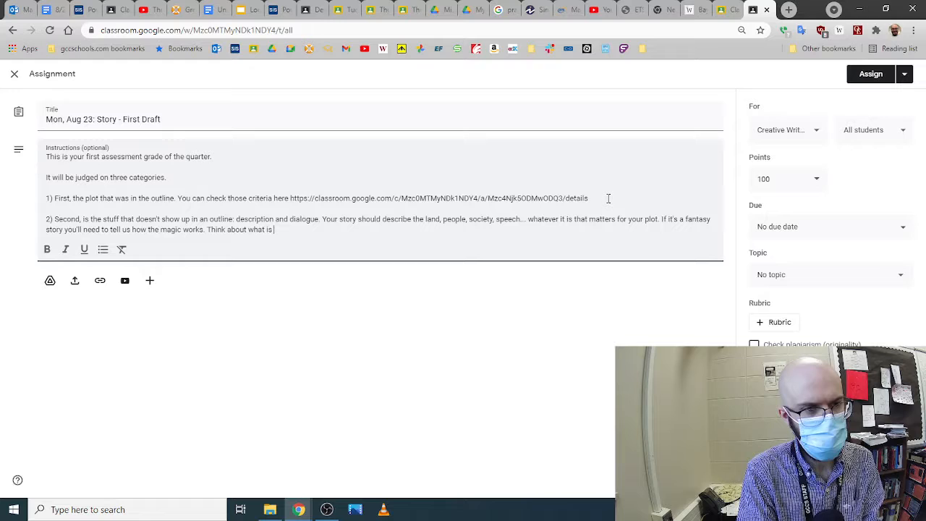
type("unique to your setting and what")
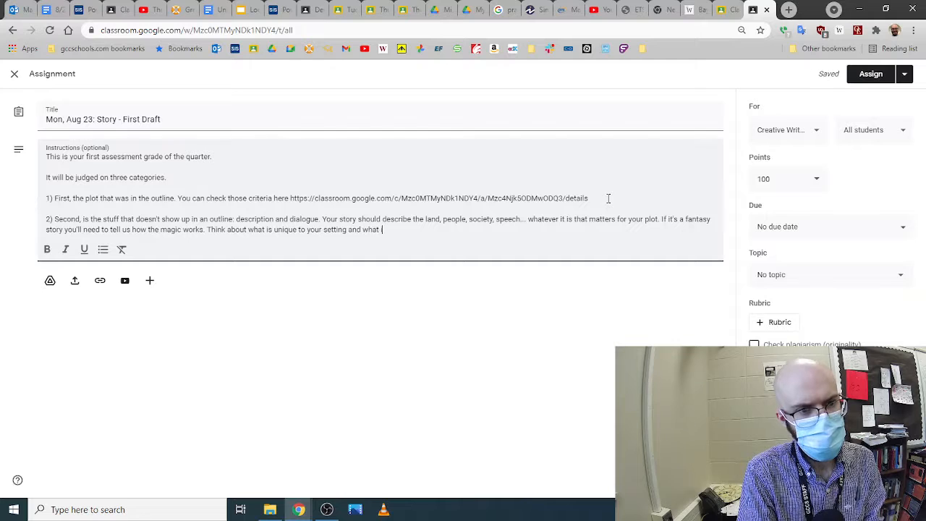
type("is crucial to your plot.")
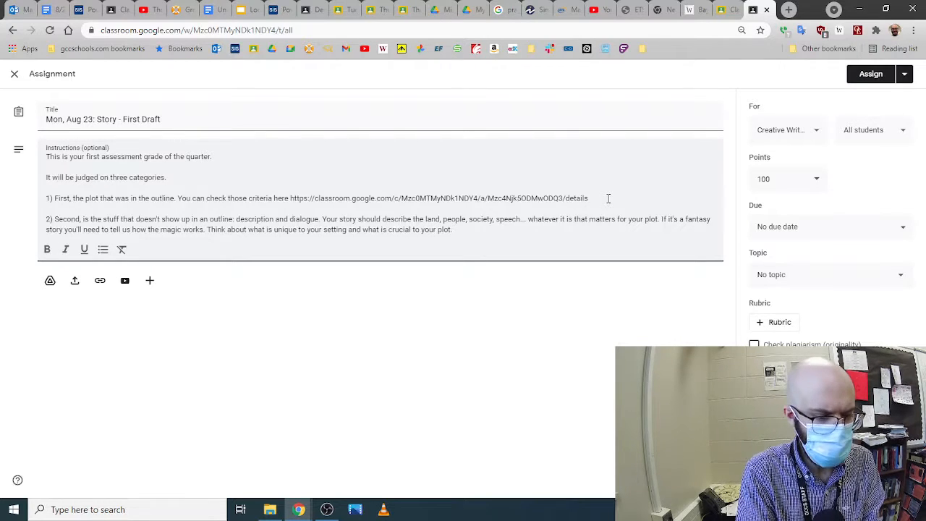
Start the sentence 'You also want at least some dialogue'
type("You")
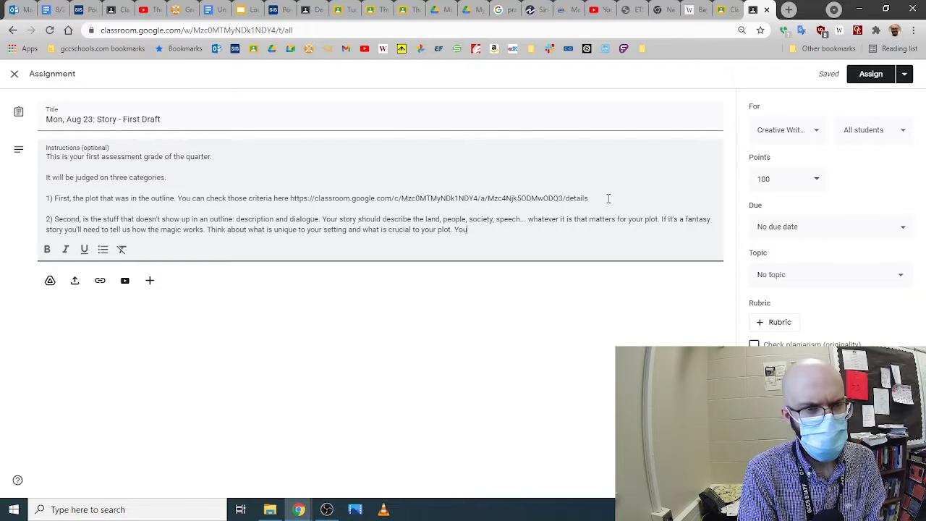
type("also want t")
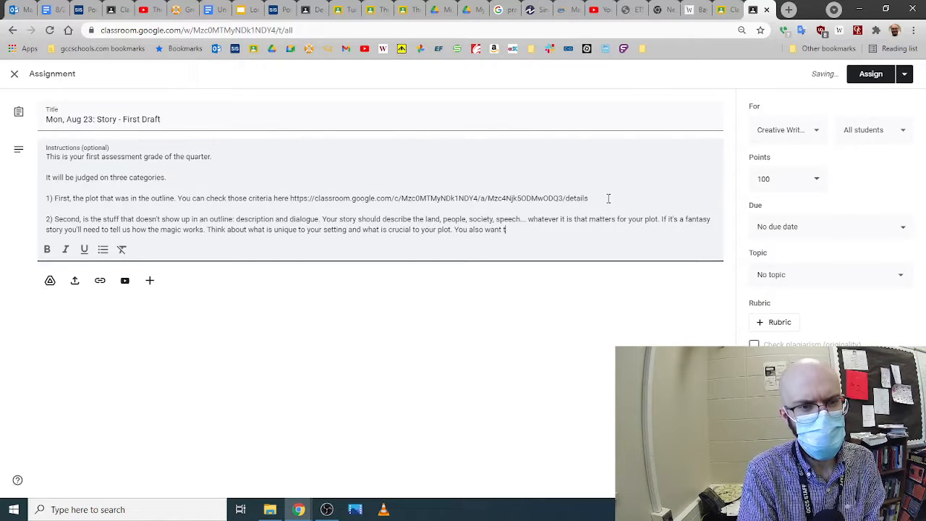
type("at least som")
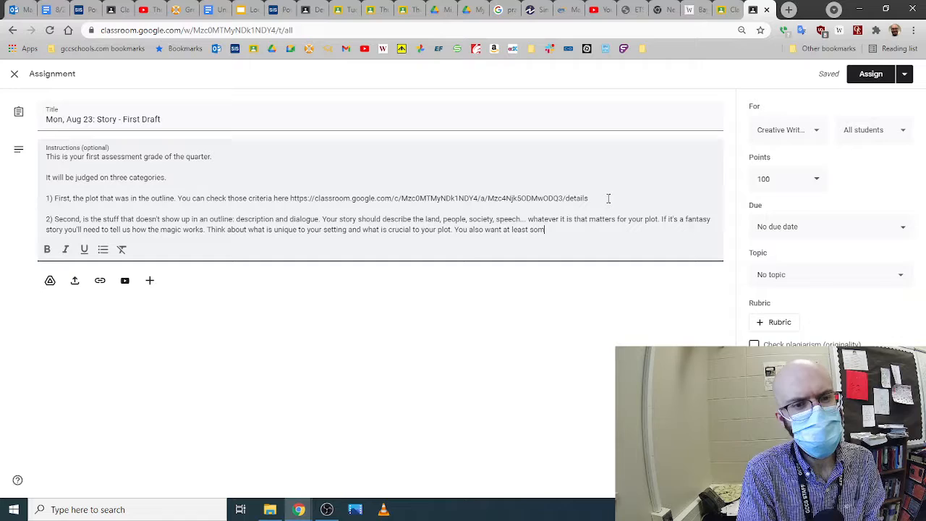
type("e dialogue")
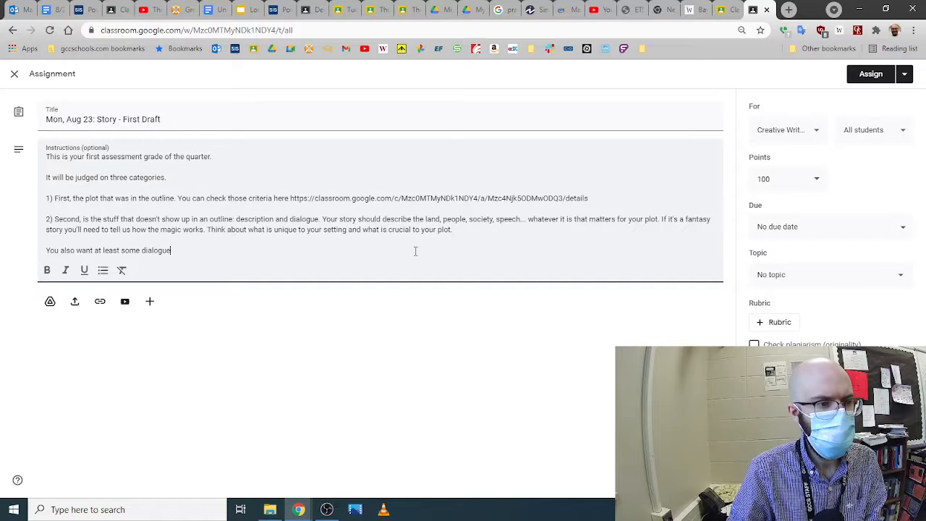
Add the dialogue rule: quotation marks around exact words
type(".")
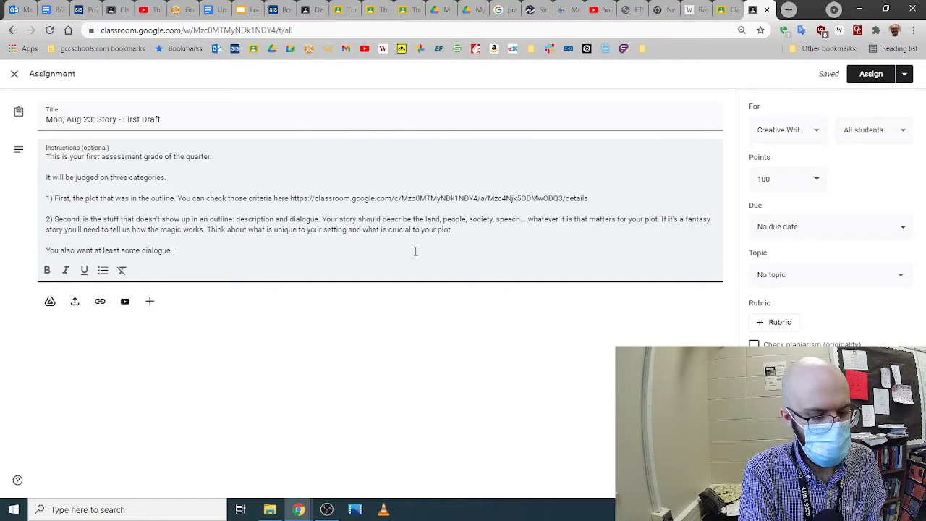
type("Follo")
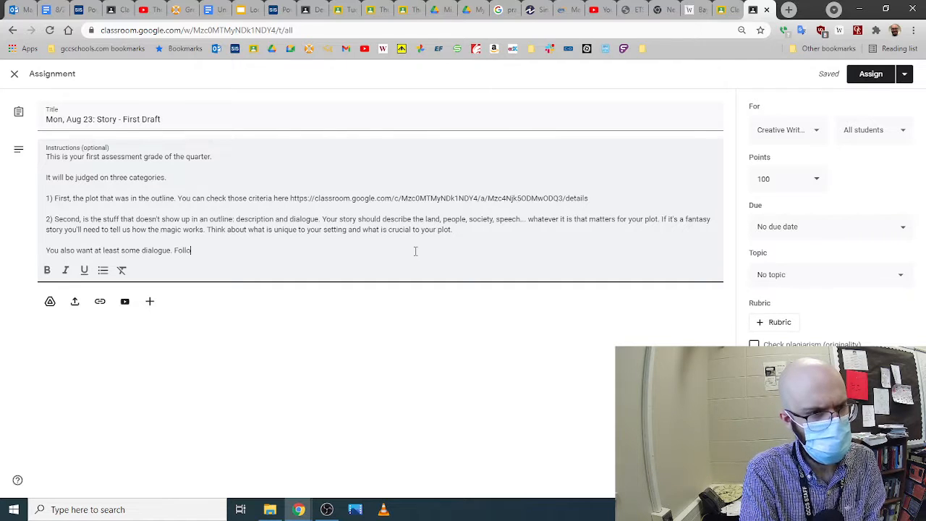
type("wing the basic rules")
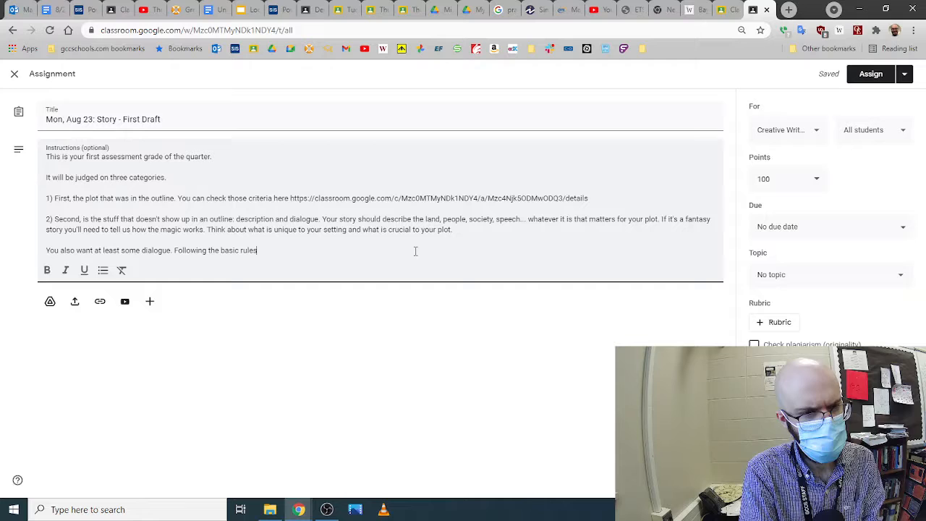
type(": quot")
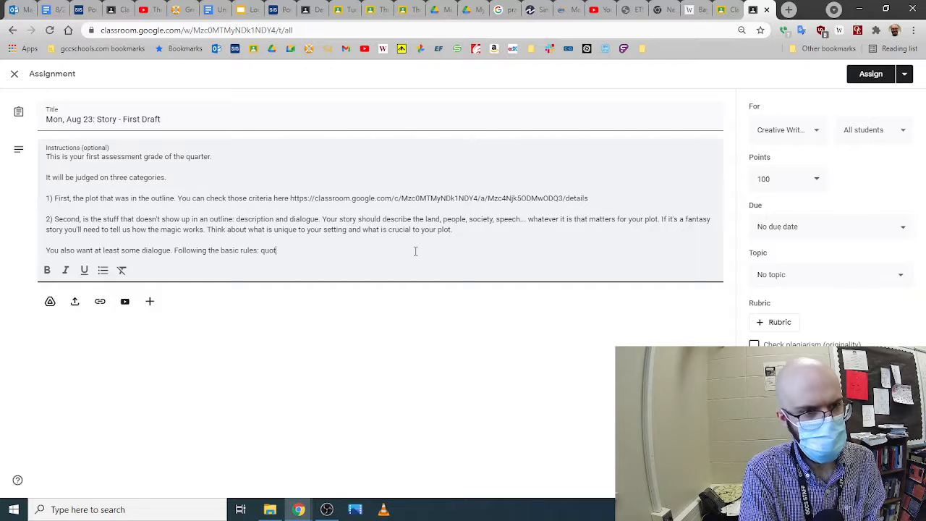
type("ation marks around")
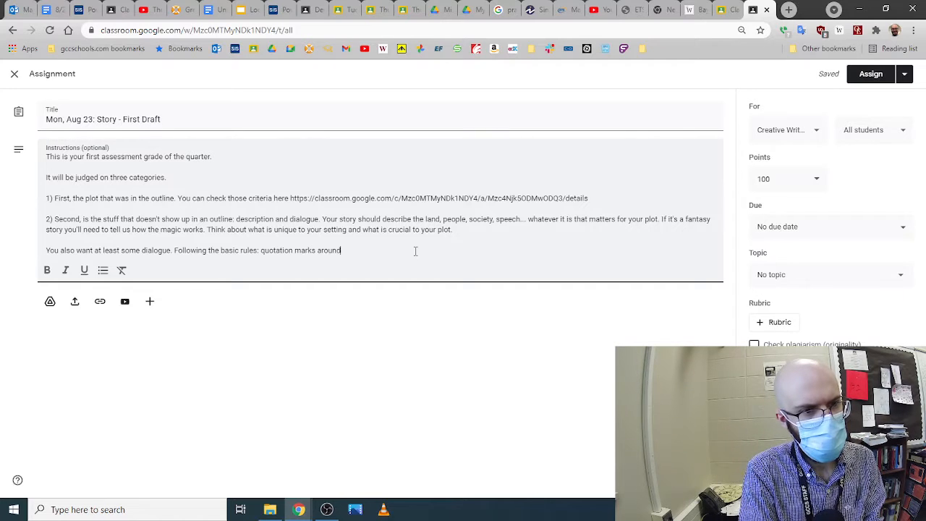
type("exact")
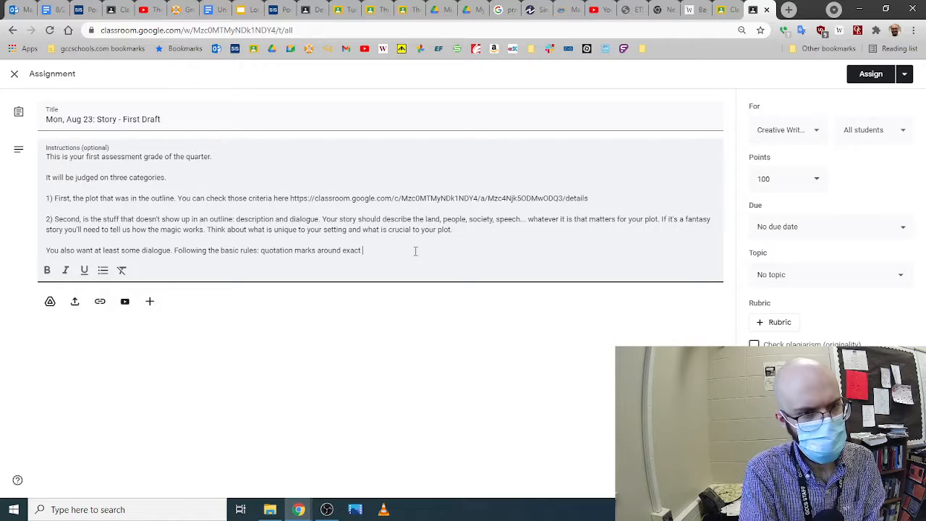
type("word")
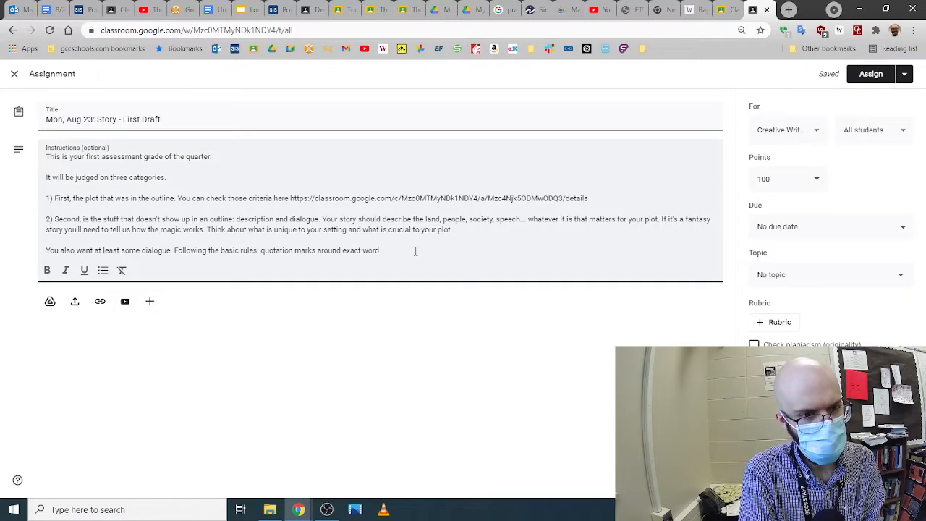
type("s")
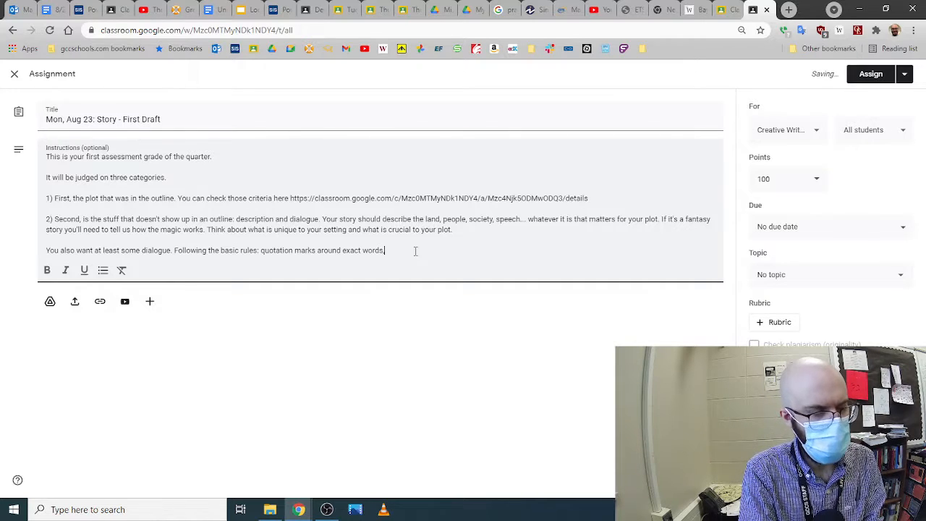
type(".")
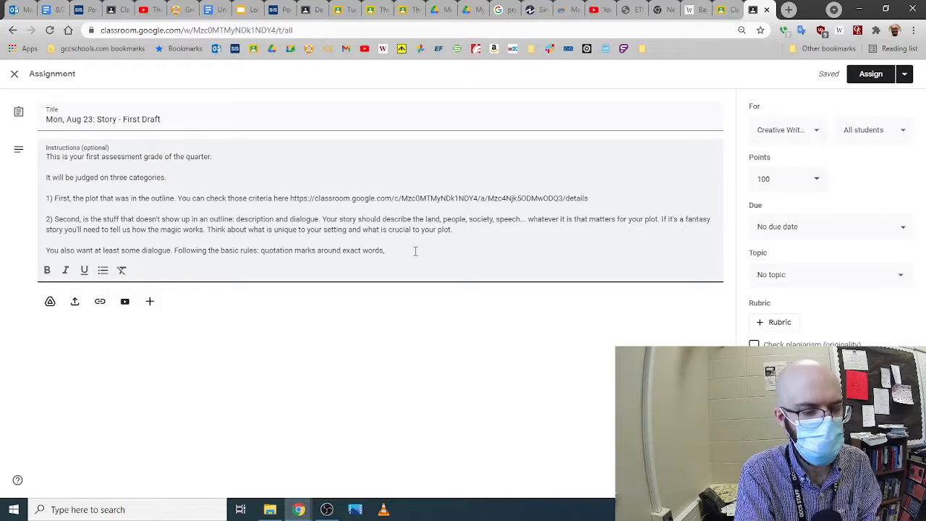
Add the rule to start a new paragraph every time the speaker switches
type("new paragraph e")
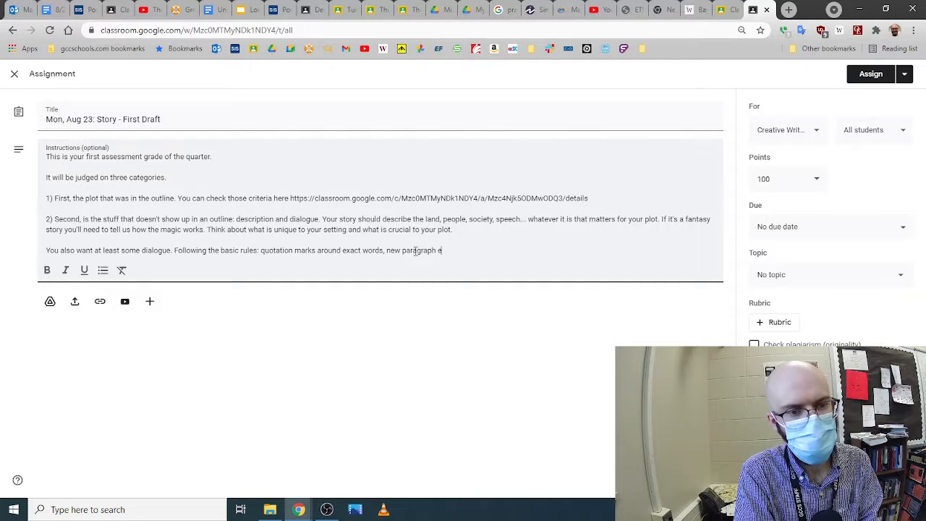
type("very time the sp")
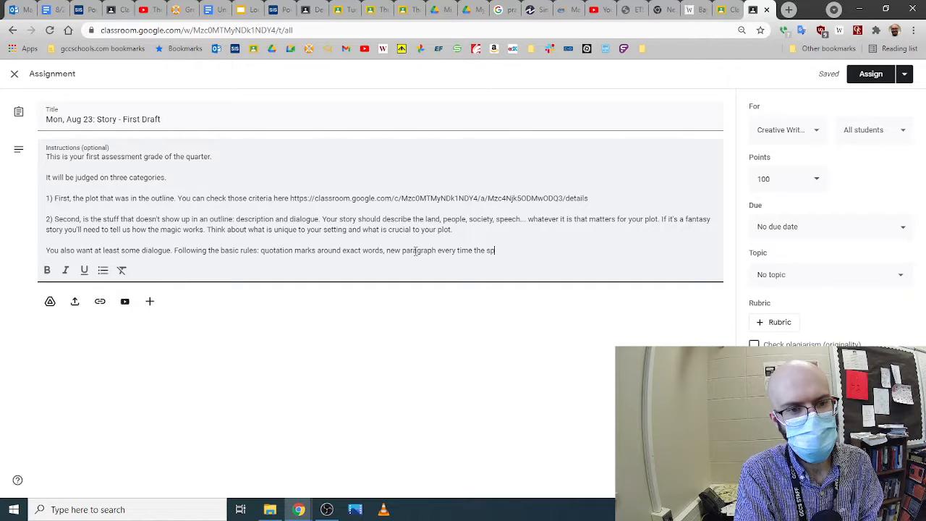
type("eaker switches.")
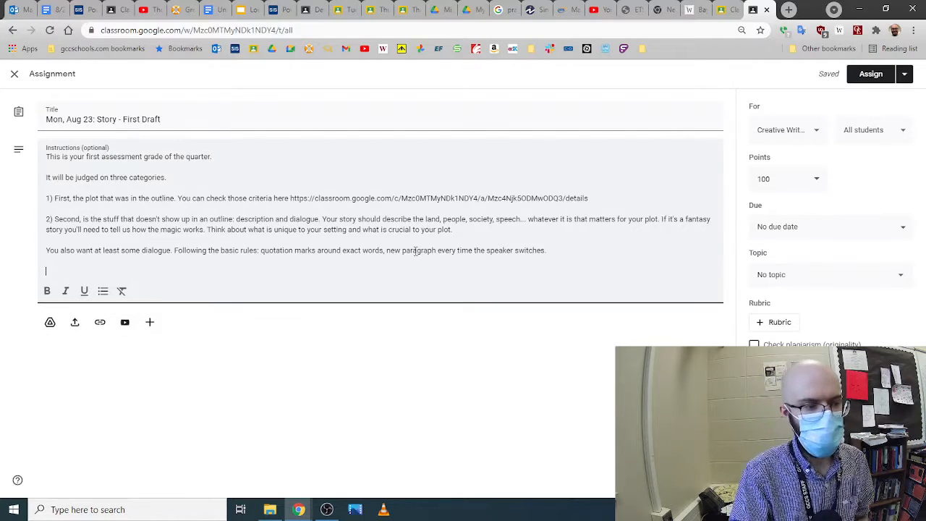
Type criterion '3) Length: 1000 words, minimum.' into the instructions
type("3)")
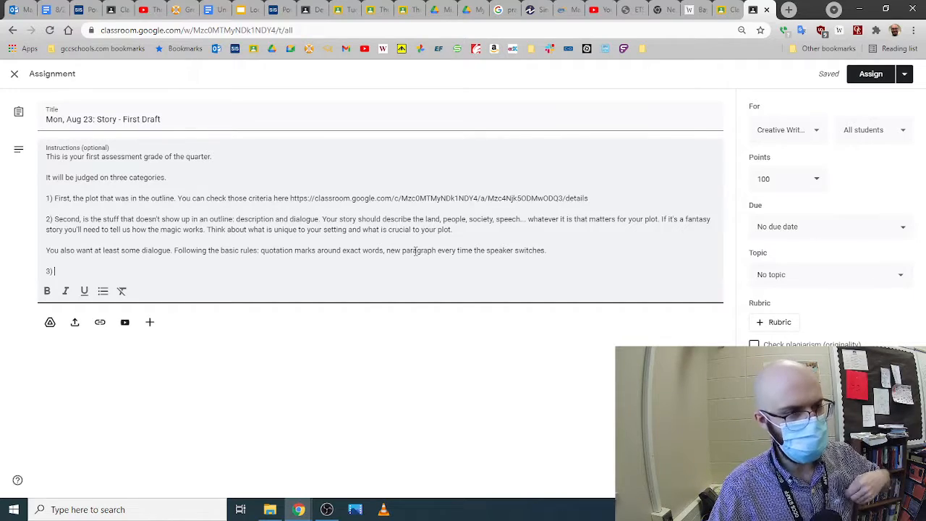
type("Length")
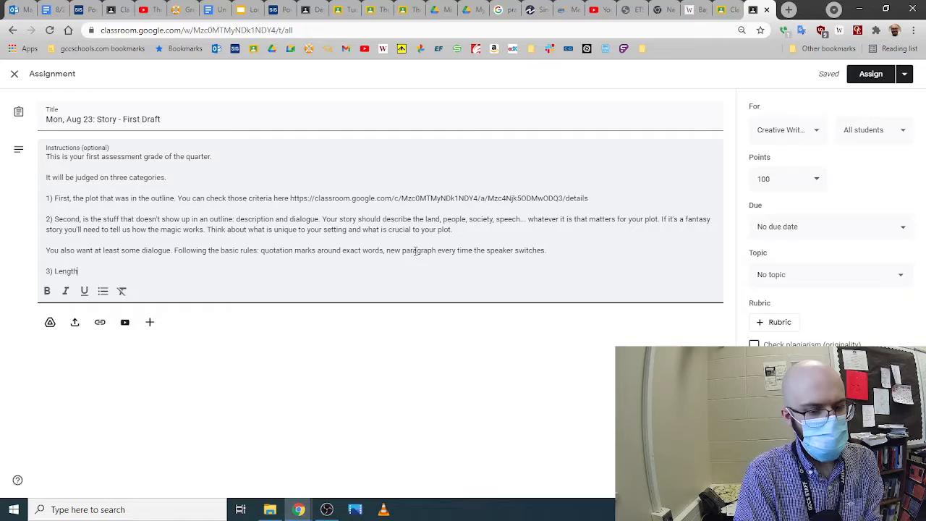
type(": 100")
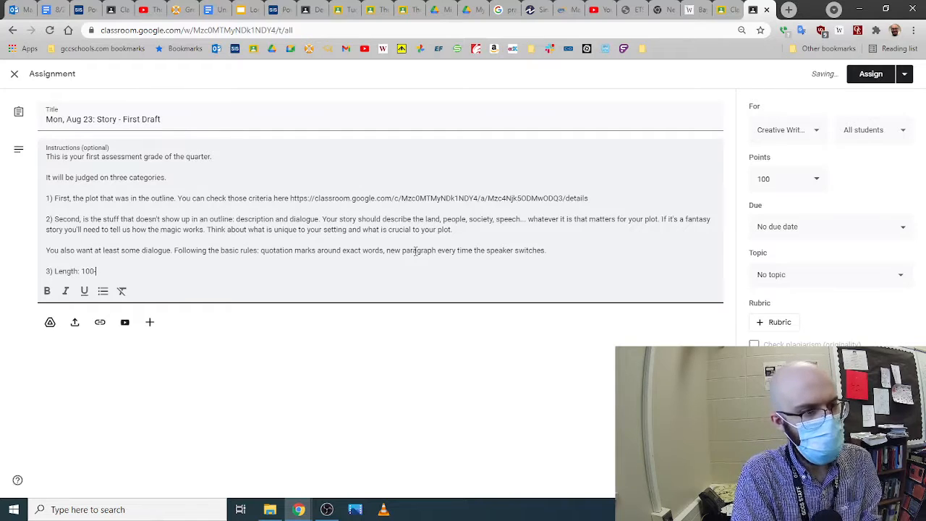
type("0 min")
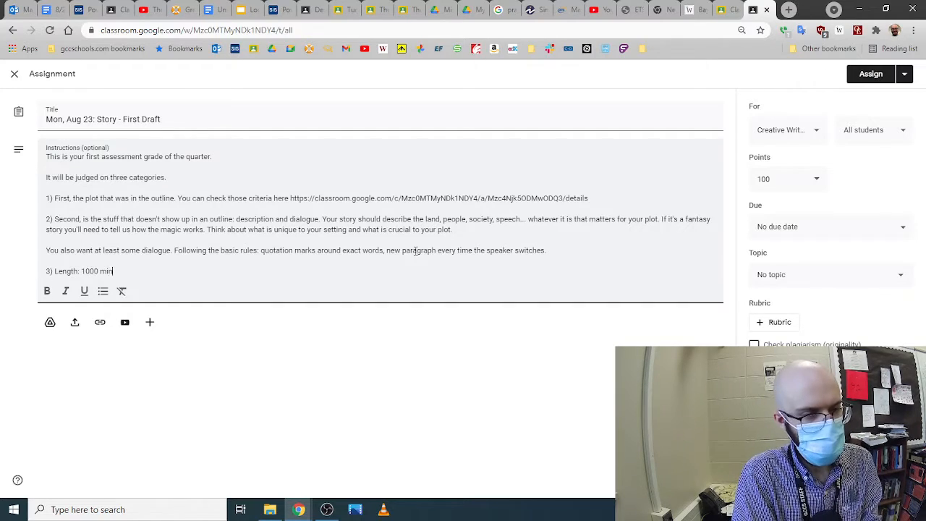
type("words,")
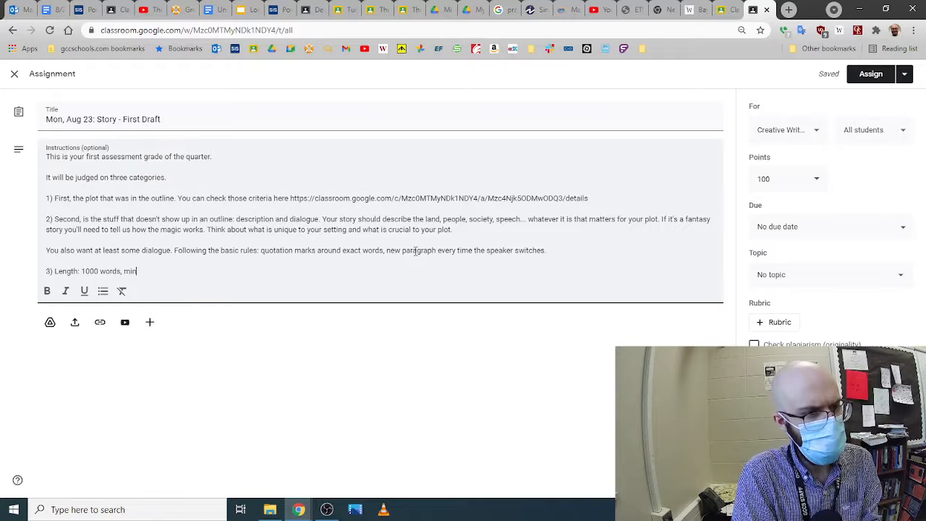
type("imum.")
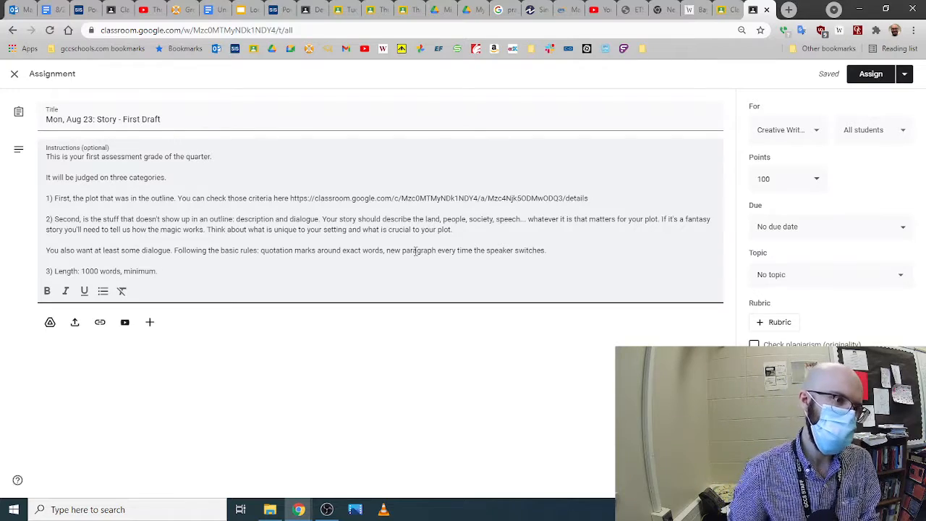
Replace the 100 points value with 75
left_click(158, 271)
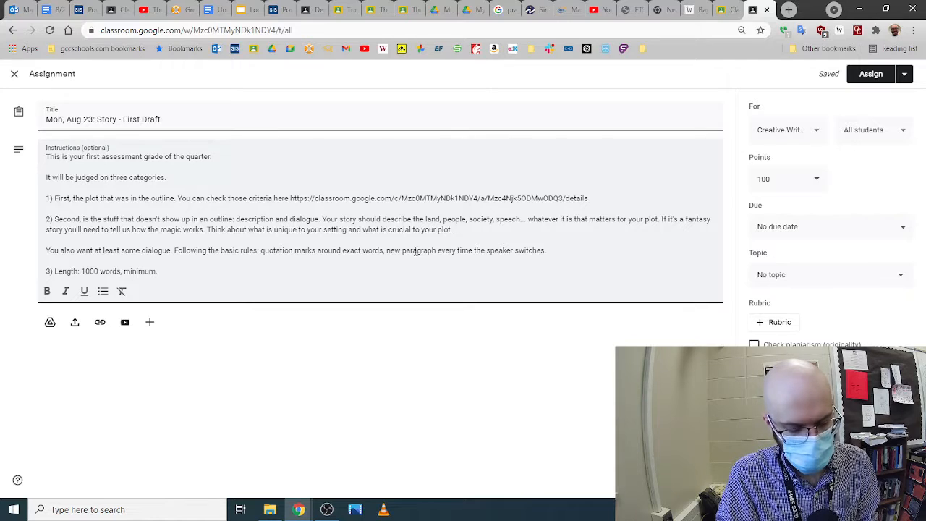
left_click(158, 271)
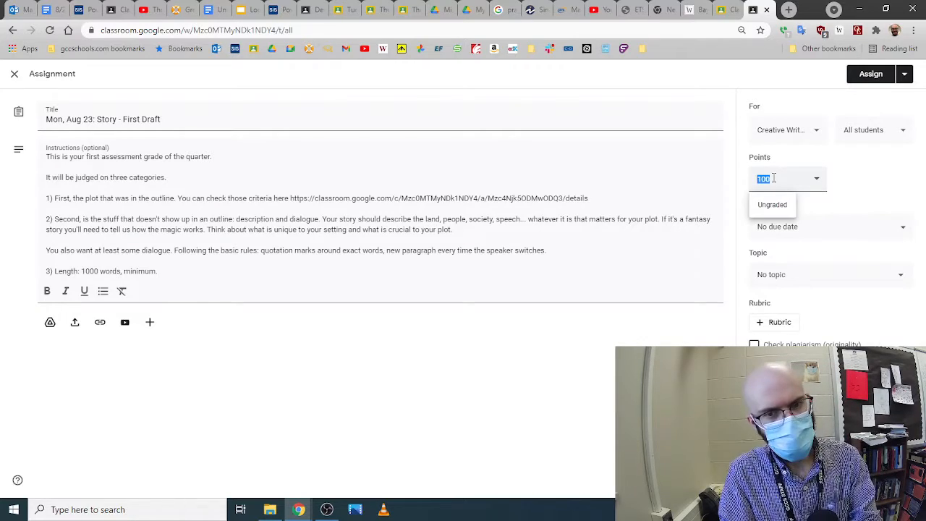
type("75")
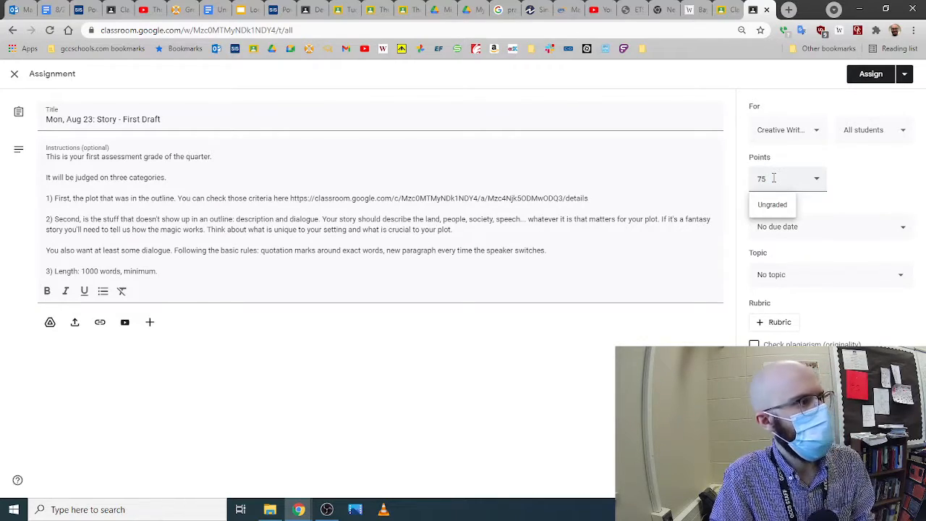